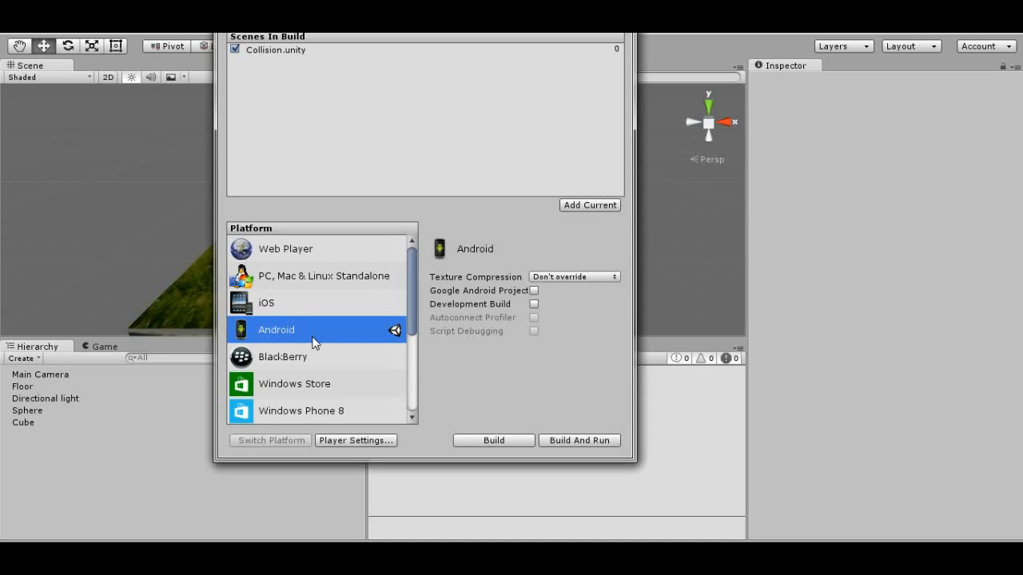
Show the Android player settings in the Inspector, scrolled to the Configuration section.
{"action": "left_click", "coordinate": [355, 441]}
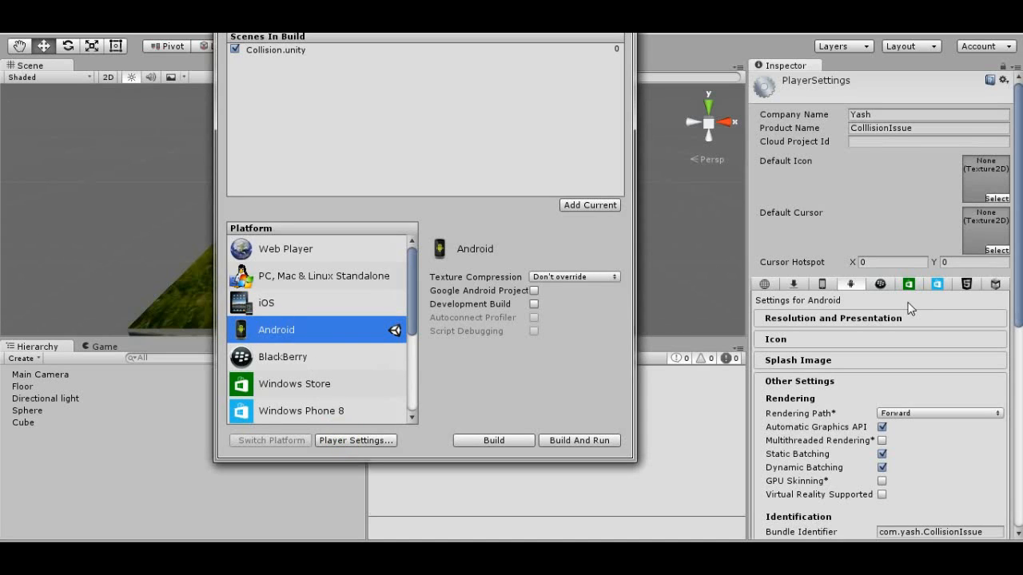
{"action": "scroll", "scroll_direction": "down", "scroll_amount": 3}
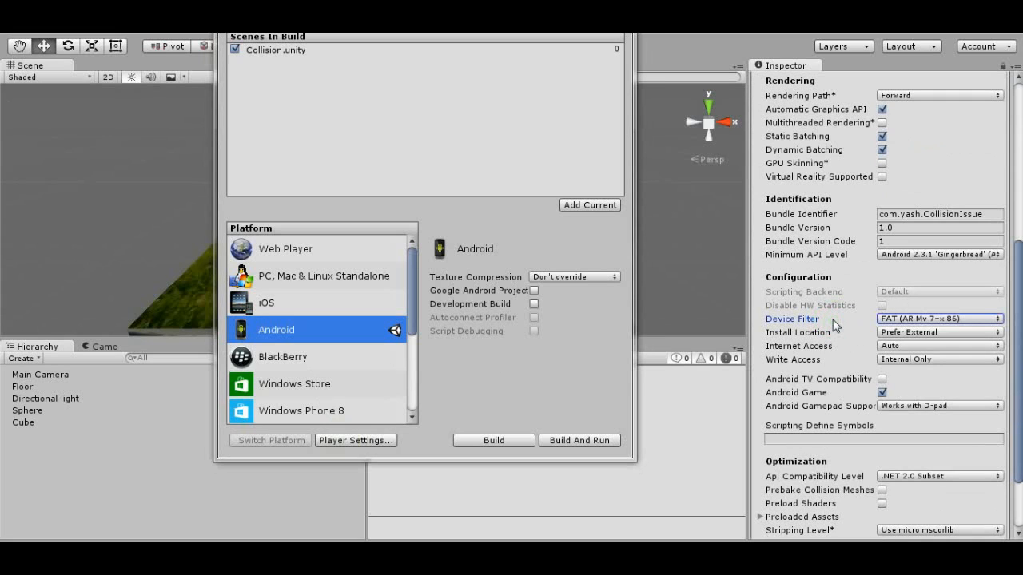
{"action": "left_click", "coordinate": [939, 320]}
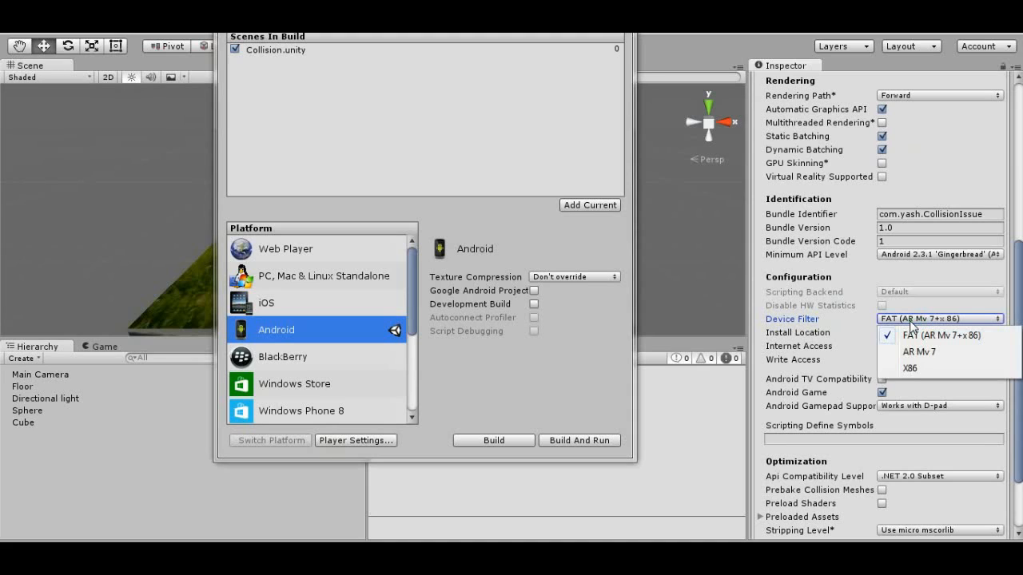
{"action": "mouse_move", "coordinate": [939, 351]}
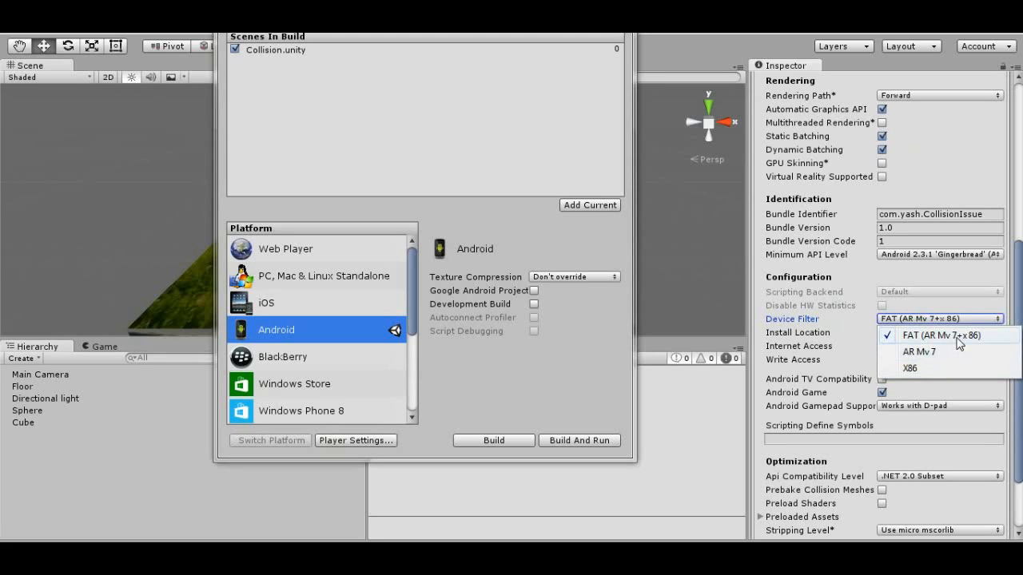
{"action": "left_click", "coordinate": [941, 336]}
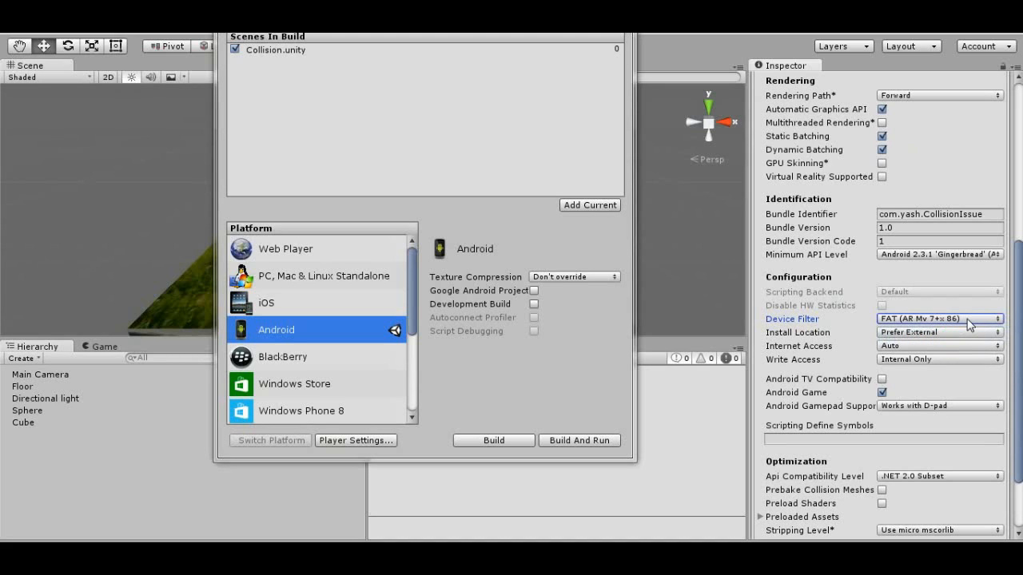
{"action": "left_click", "coordinate": [940, 319]}
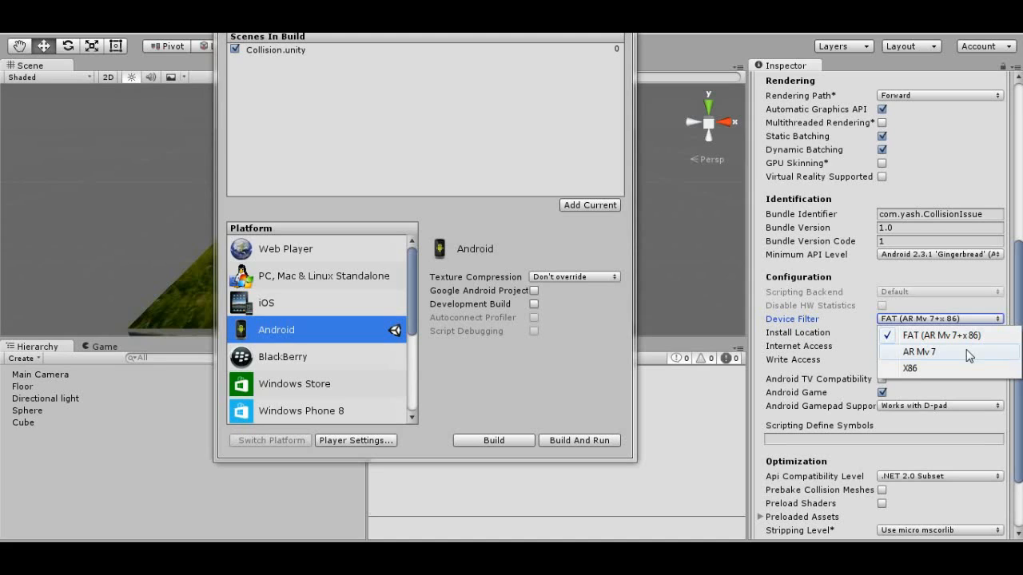
{"action": "mouse_move", "coordinate": [973, 355]}
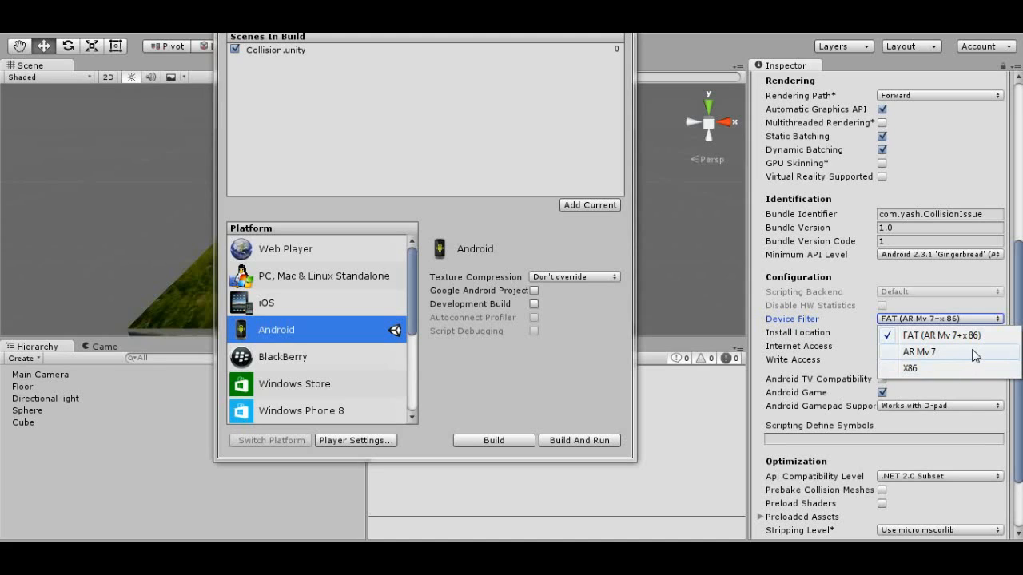
{"action": "left_click", "coordinate": [917, 351]}
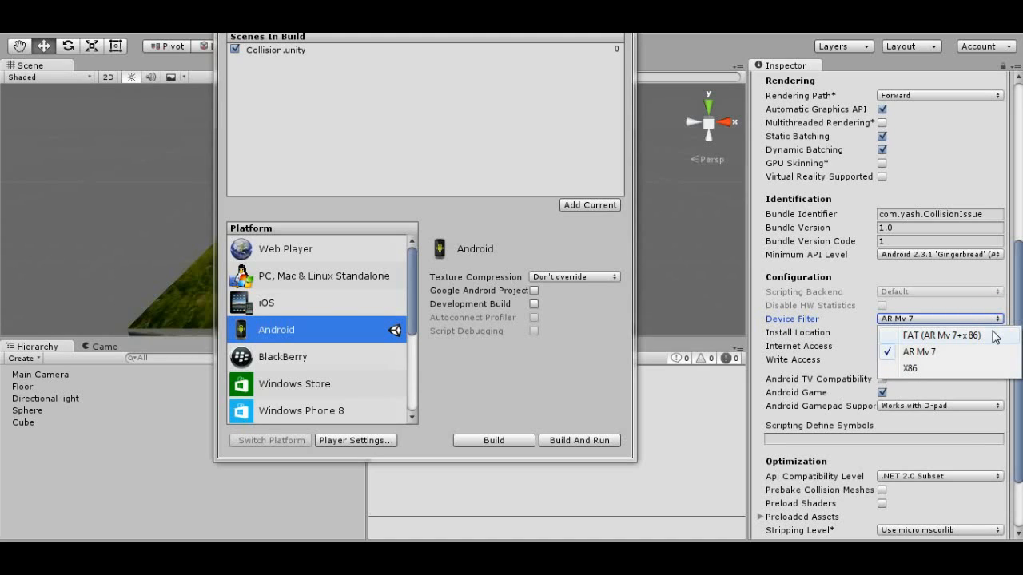
{"action": "left_click", "coordinate": [940, 335]}
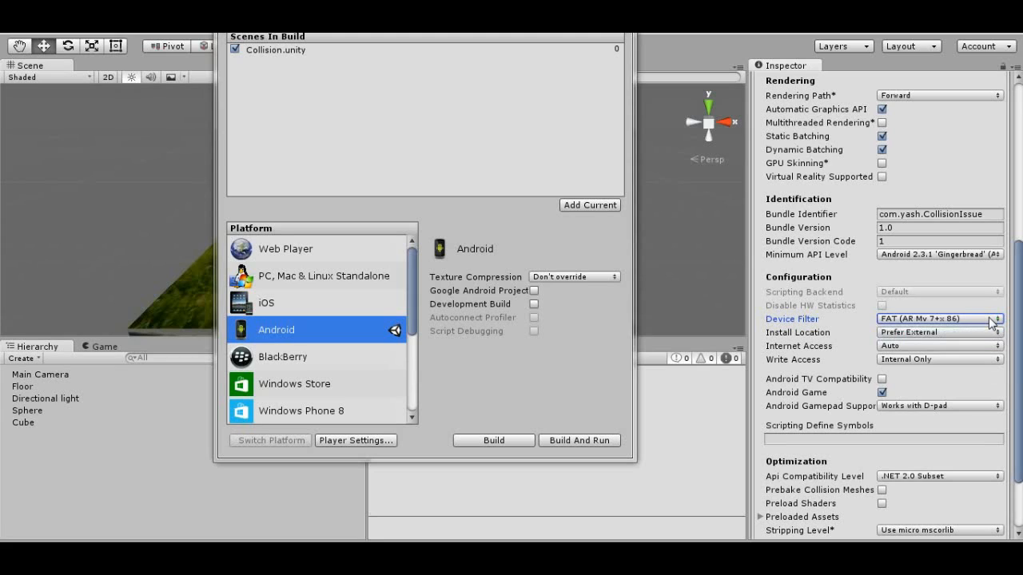
{"action": "left_click", "coordinate": [939, 319]}
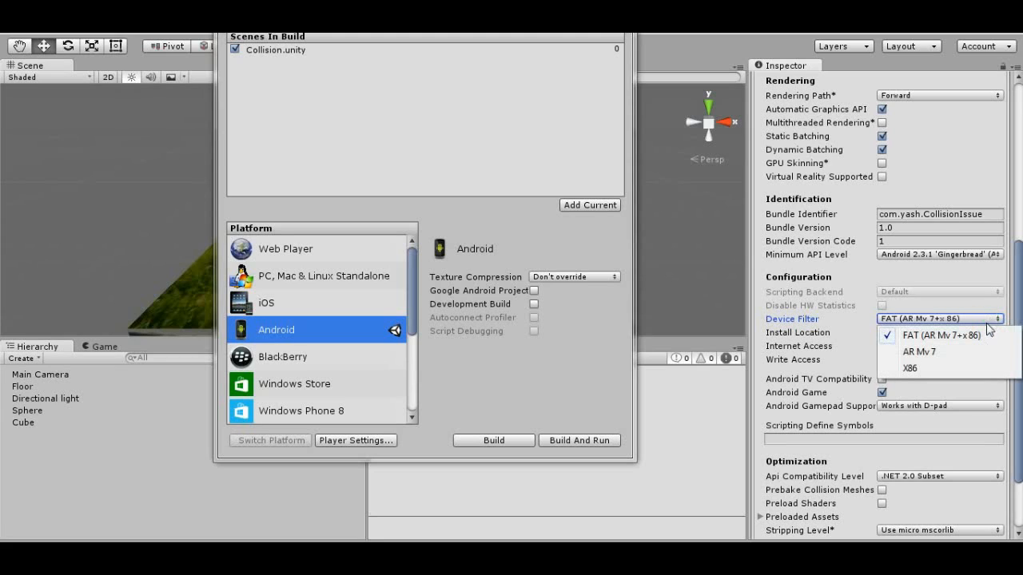
{"action": "left_click", "coordinate": [919, 351]}
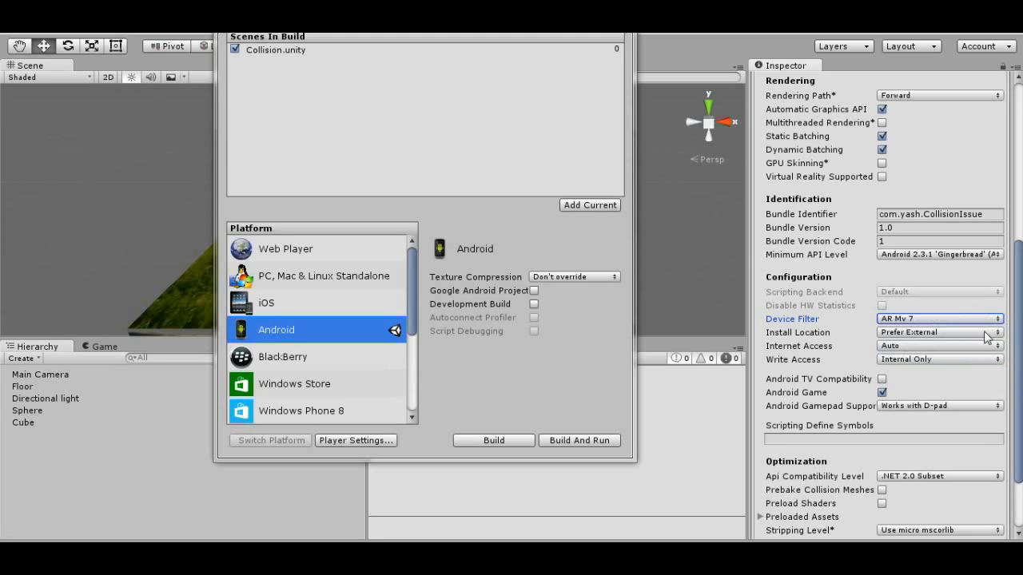
{"action": "left_click", "coordinate": [940, 320]}
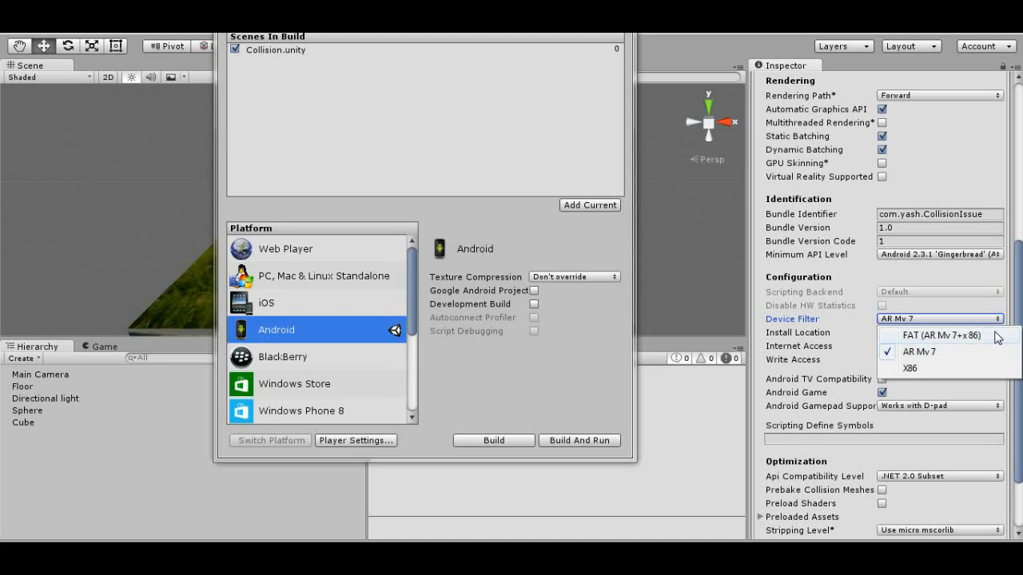
{"action": "left_click", "coordinate": [940, 336]}
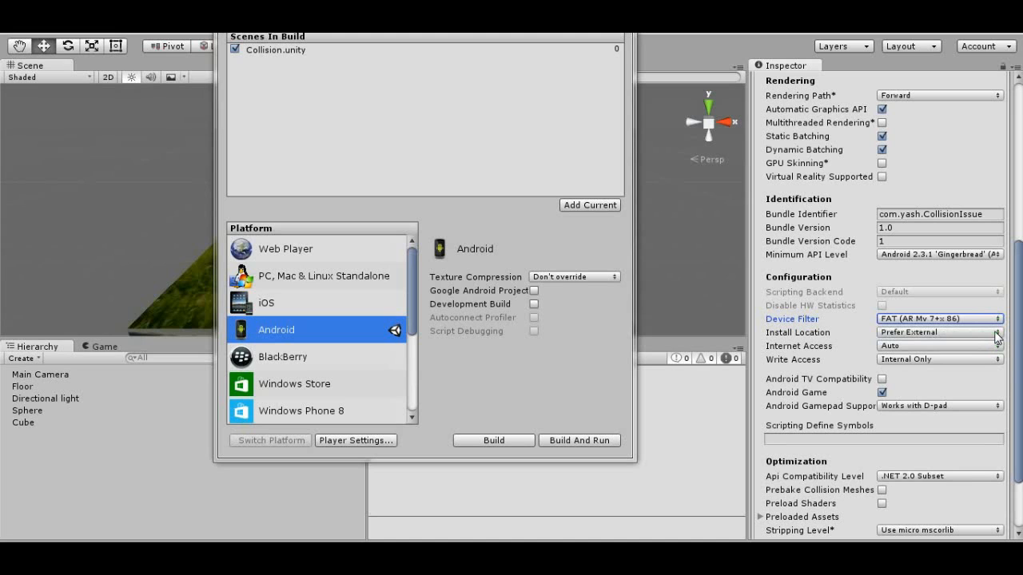
{"action": "scroll", "scroll_direction": "down", "scroll_amount": 3}
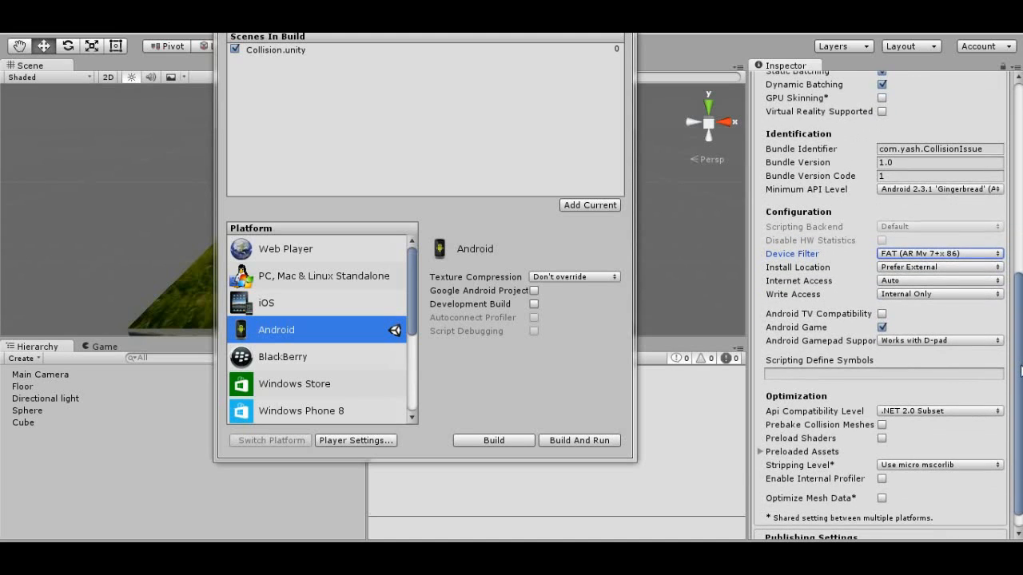
{"action": "scroll", "scroll_direction": "down", "scroll_amount": 3}
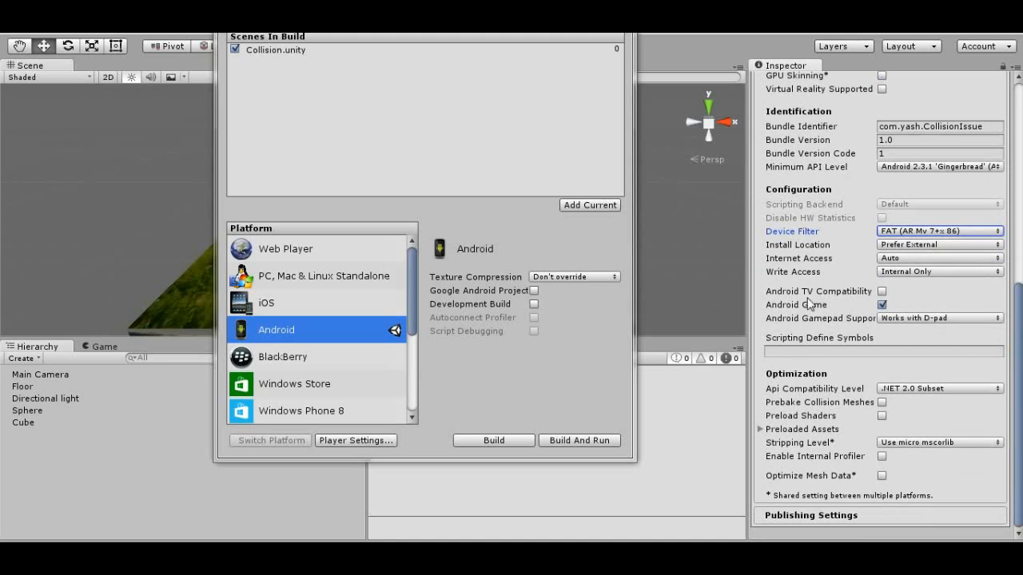
{"action": "left_click", "coordinate": [939, 388]}
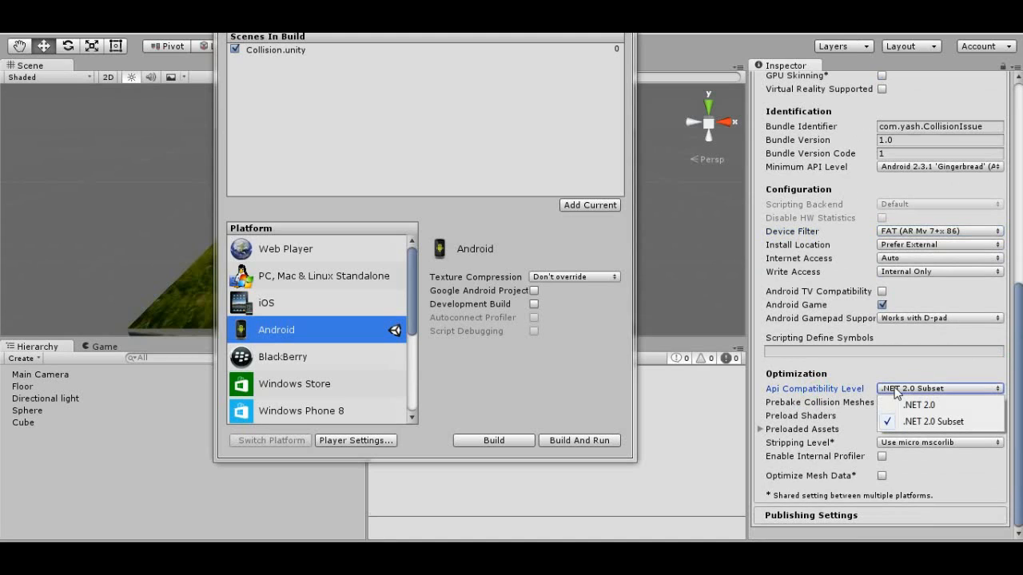
{"action": "mouse_move", "coordinate": [917, 406]}
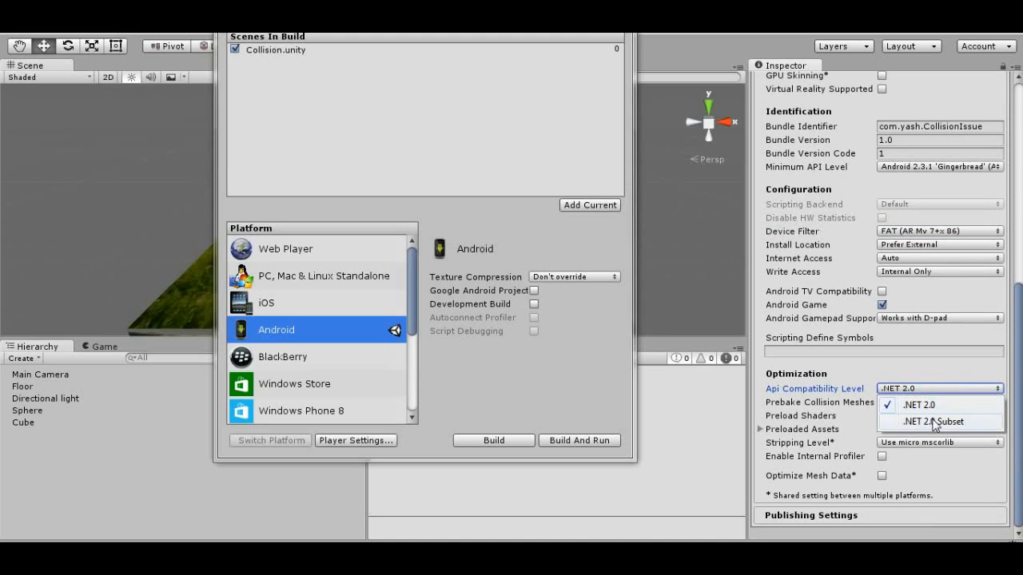
{"action": "left_click", "coordinate": [931, 422]}
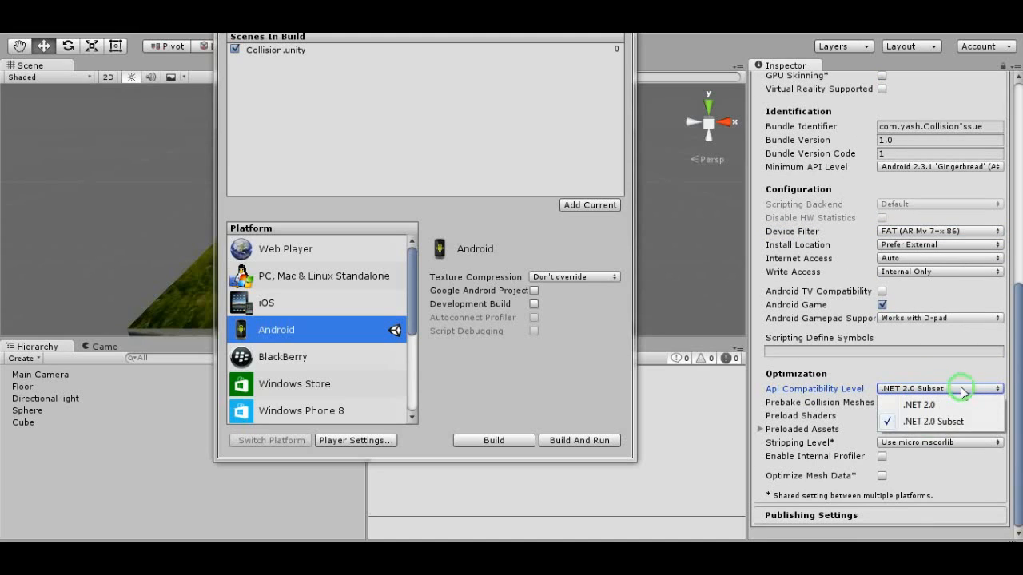
{"action": "left_click", "coordinate": [919, 405]}
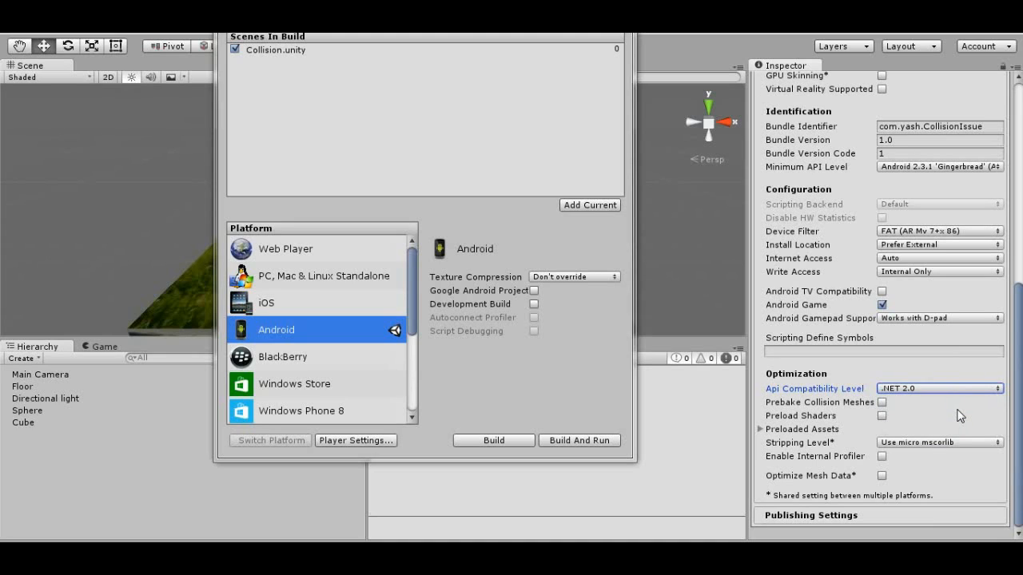
{"action": "left_click", "coordinate": [939, 389]}
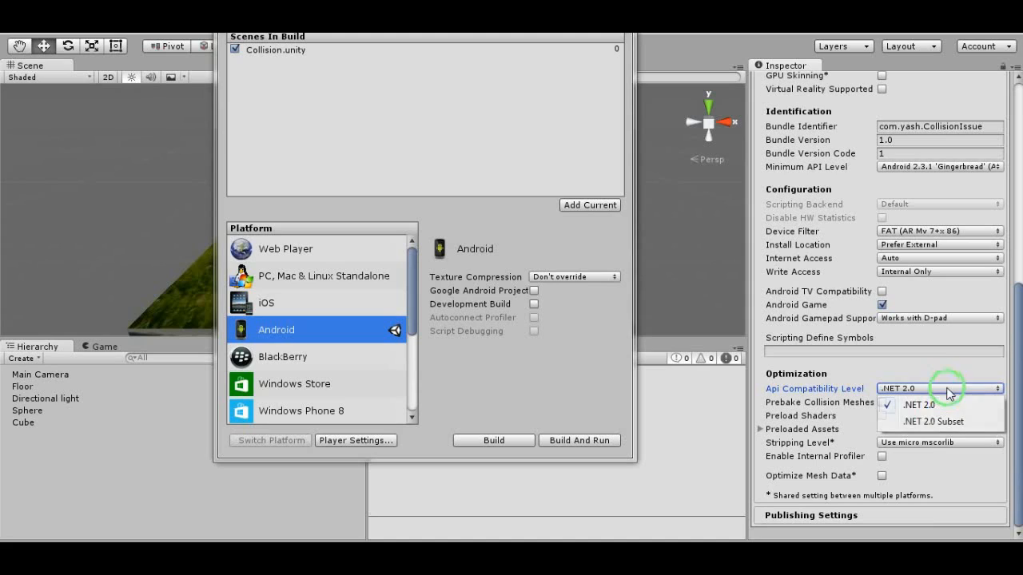
{"action": "mouse_move", "coordinate": [955, 422]}
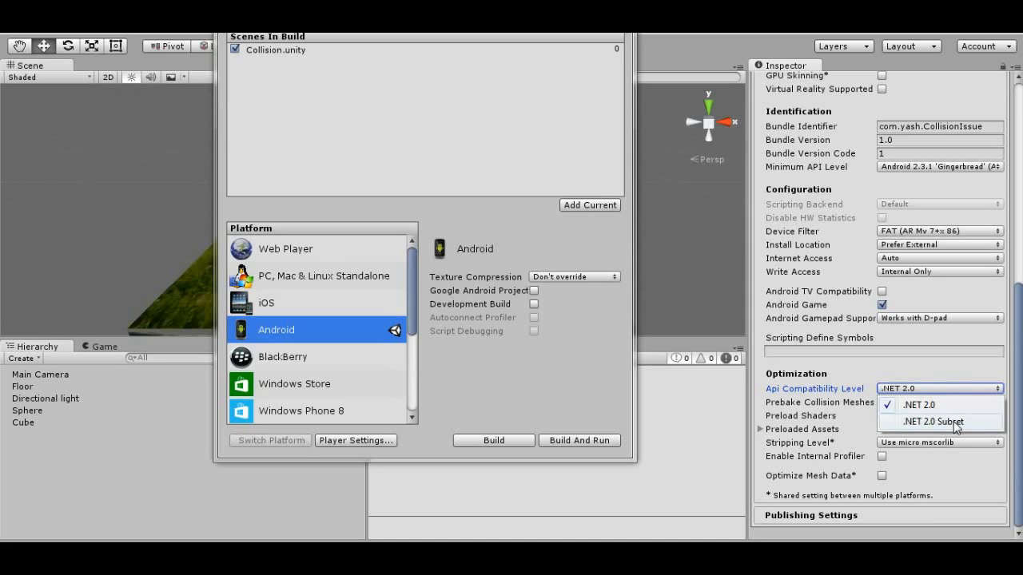
{"action": "left_click", "coordinate": [933, 422]}
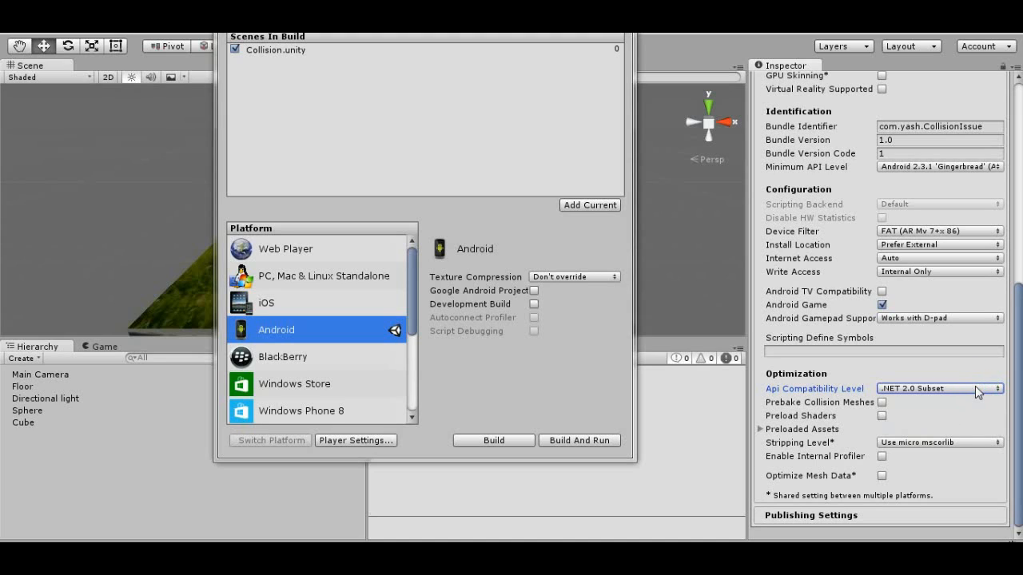
{"action": "left_click", "coordinate": [939, 389]}
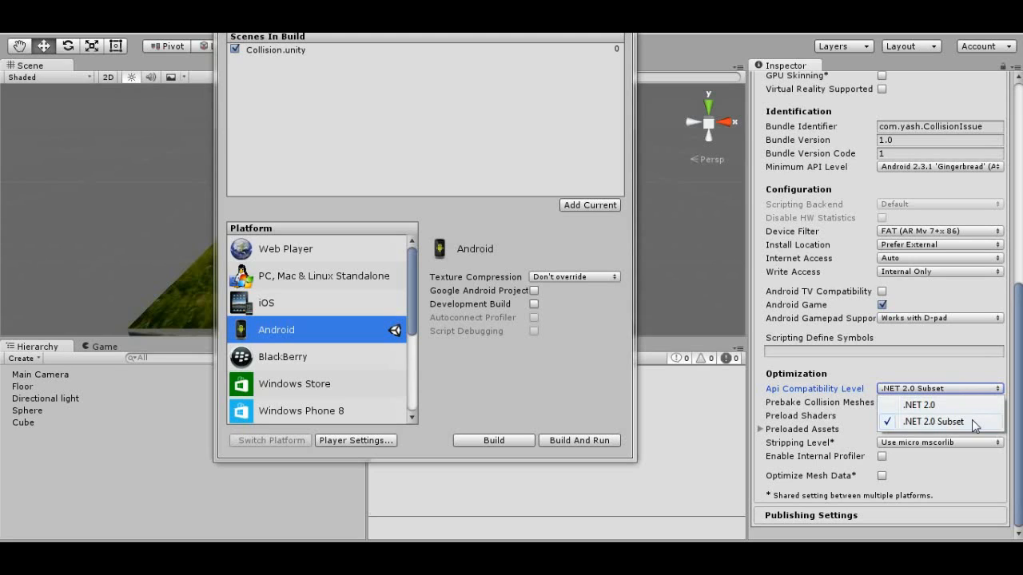
{"action": "left_click", "coordinate": [933, 422]}
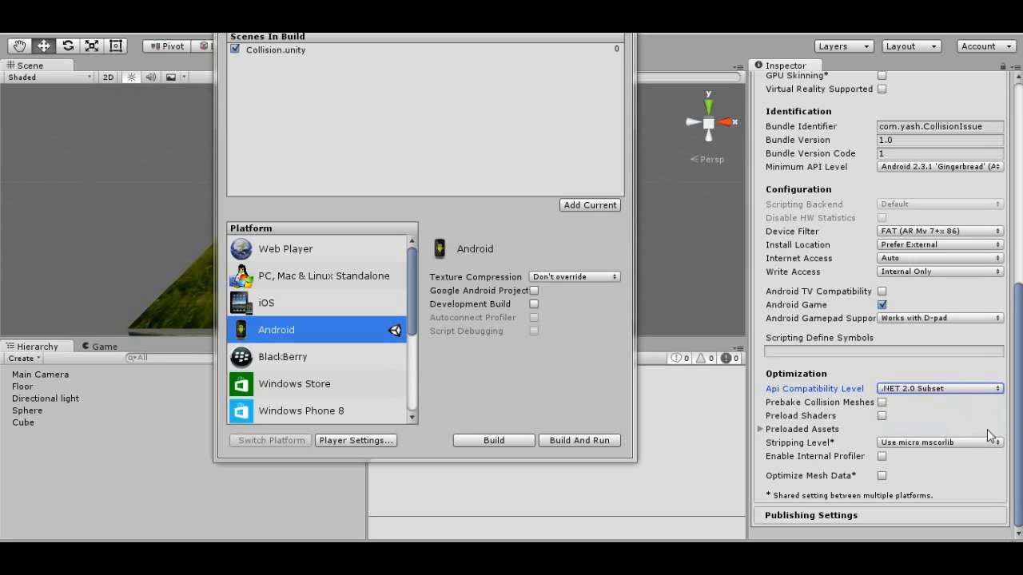
{"action": "mouse_move", "coordinate": [811, 441]}
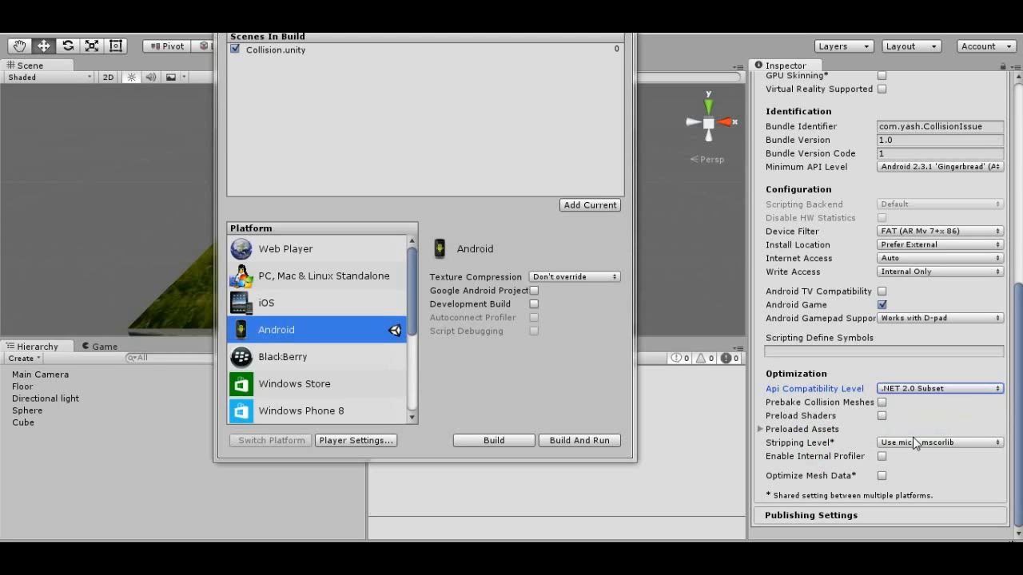
{"action": "left_click", "coordinate": [939, 441]}
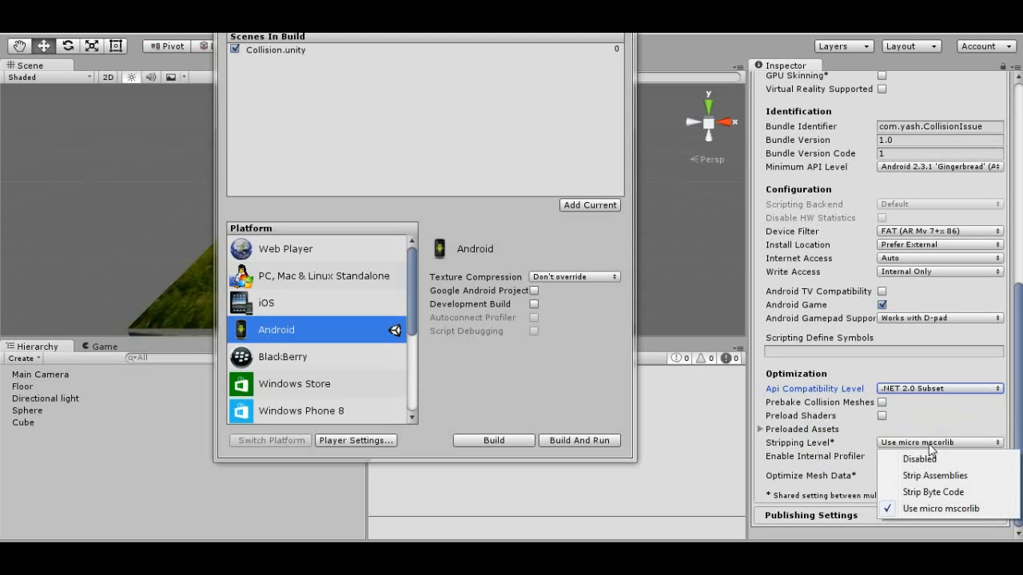
{"action": "mouse_move", "coordinate": [919, 459]}
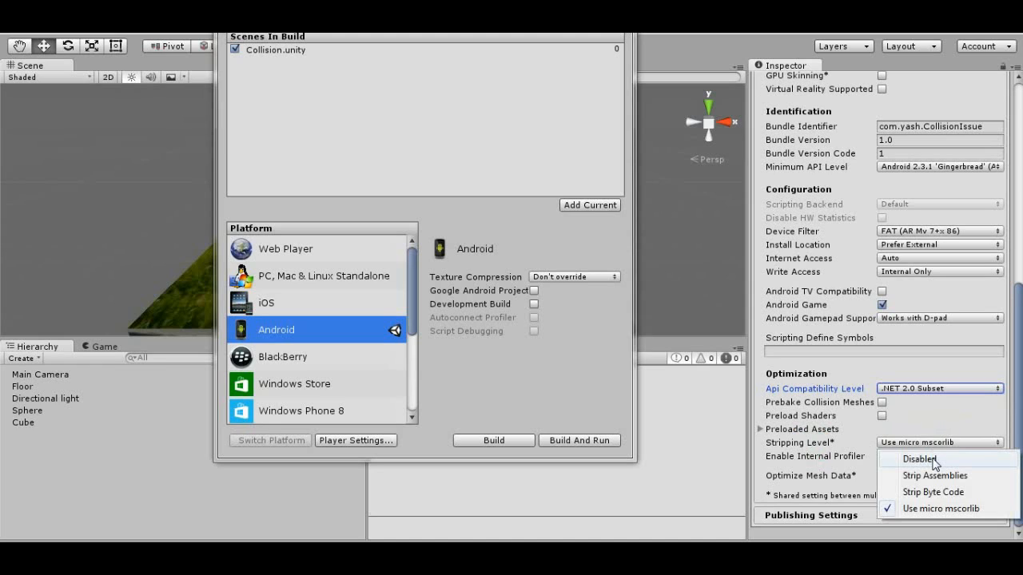
{"action": "mouse_move", "coordinate": [948, 508]}
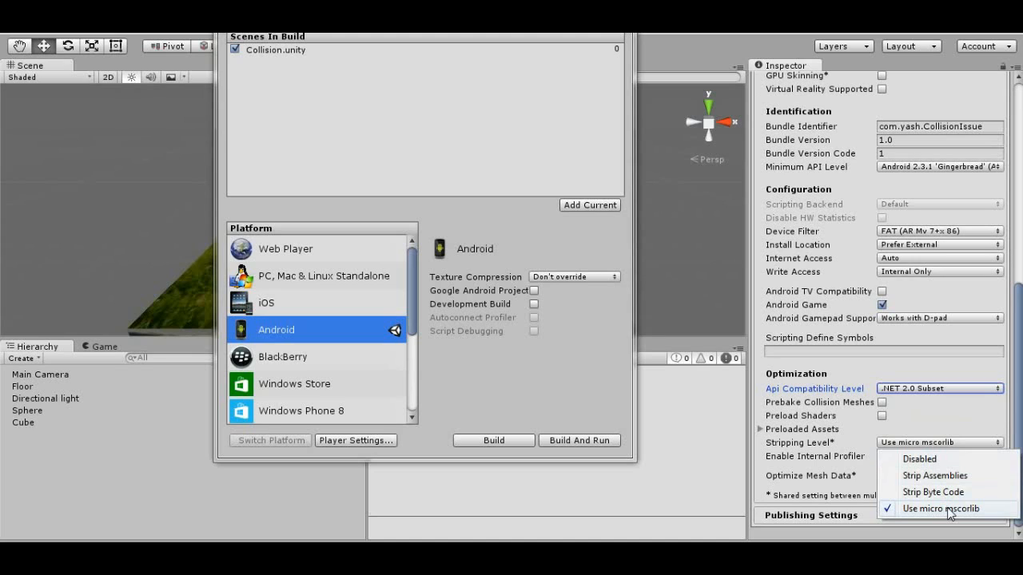
{"action": "left_click", "coordinate": [939, 508]}
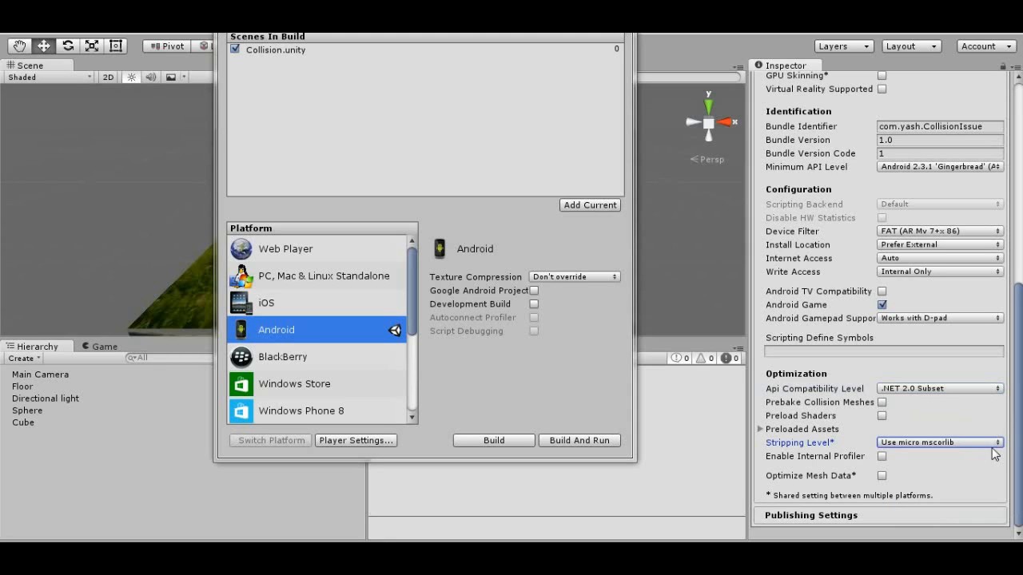
{"action": "mouse_move", "coordinate": [994, 439]}
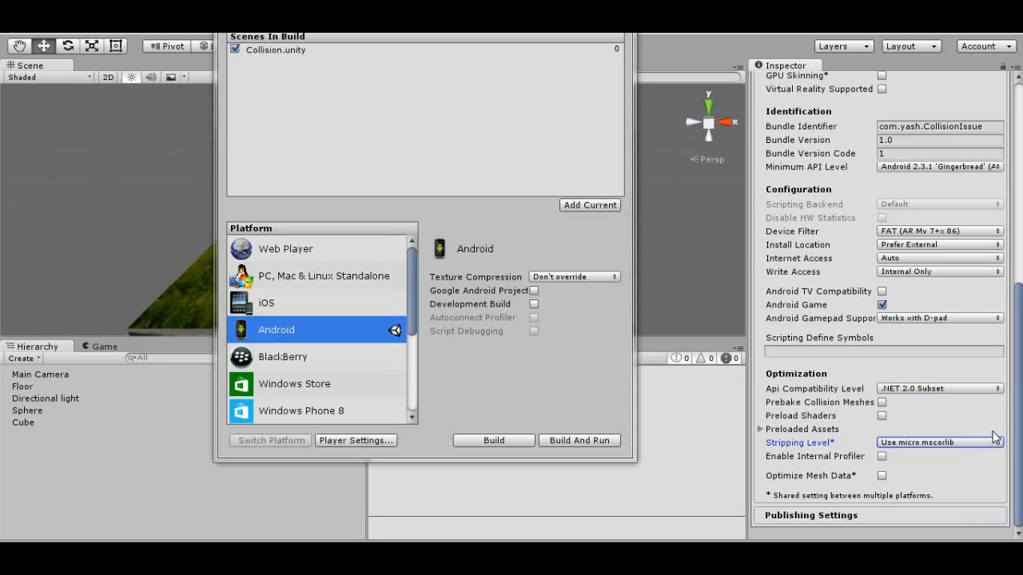
{"action": "left_click", "coordinate": [940, 441]}
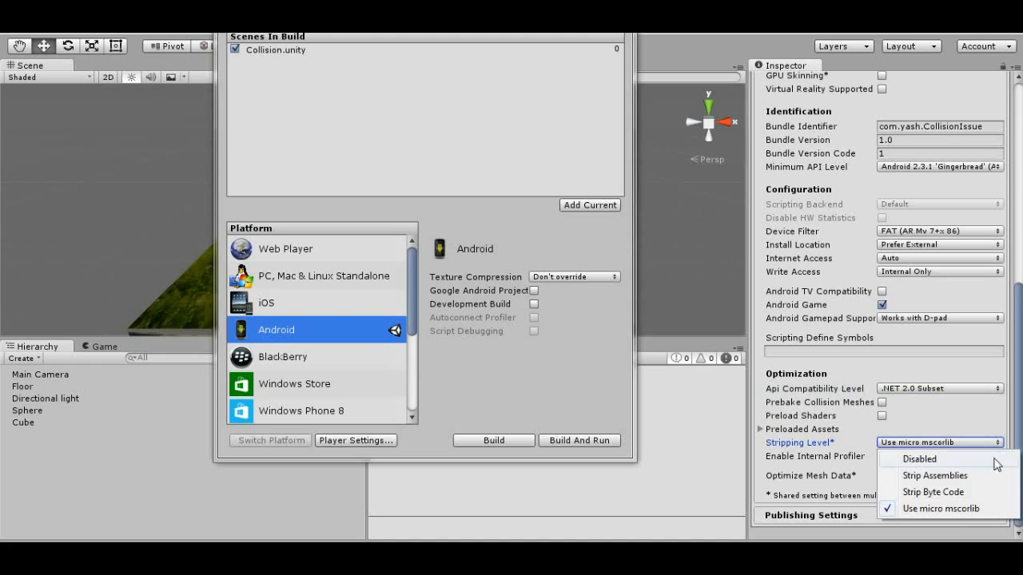
{"action": "mouse_move", "coordinate": [935, 476]}
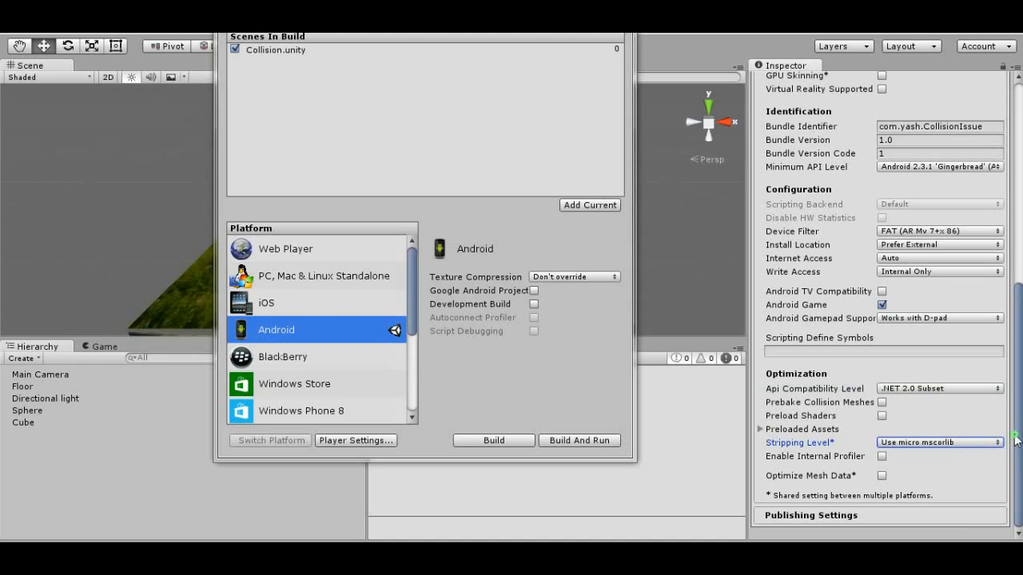
{"action": "mouse_move", "coordinate": [966, 450]}
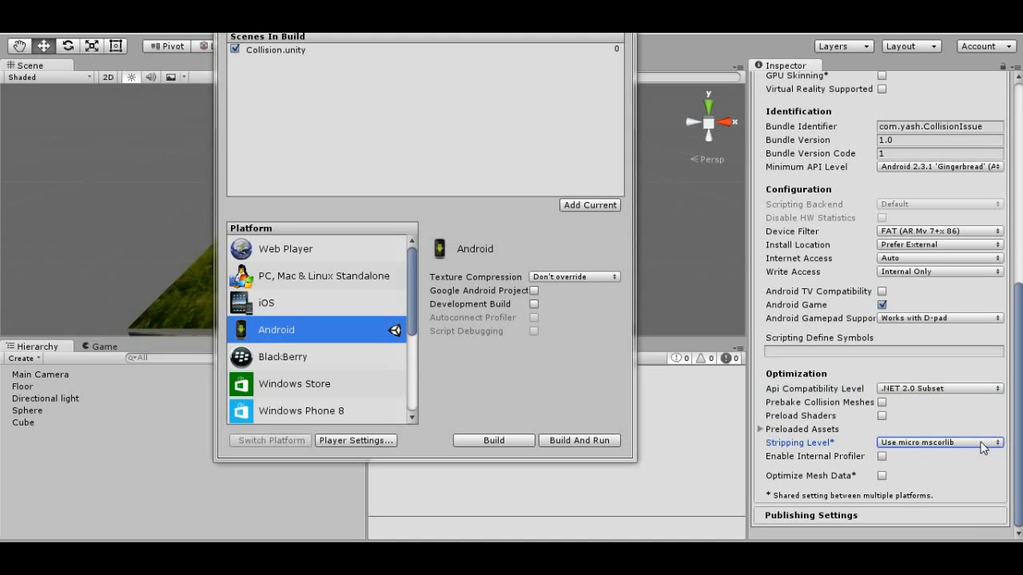
{"action": "mouse_move", "coordinate": [912, 454]}
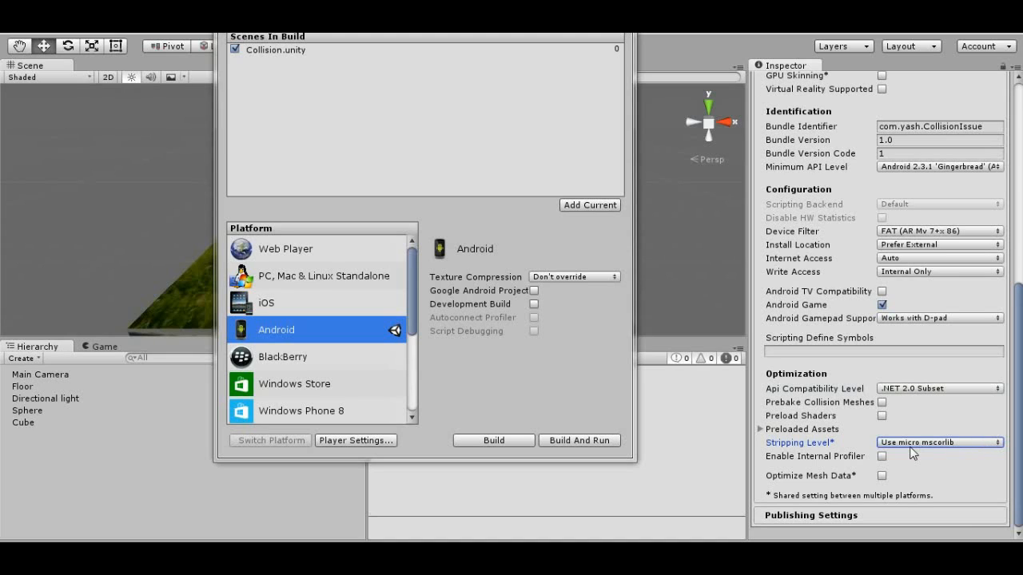
{"action": "left_click", "coordinate": [939, 441]}
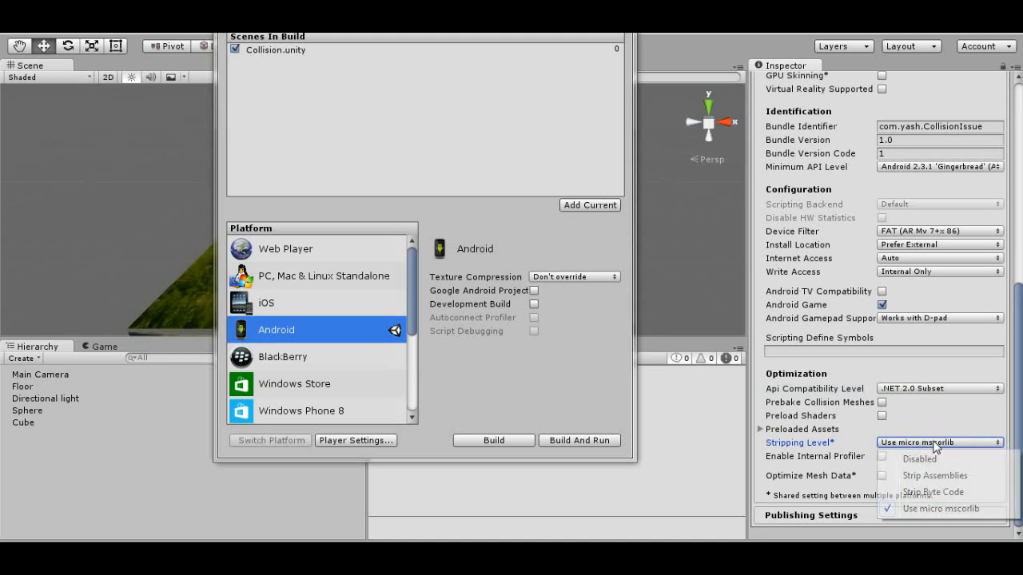
{"action": "left_click", "coordinate": [939, 508]}
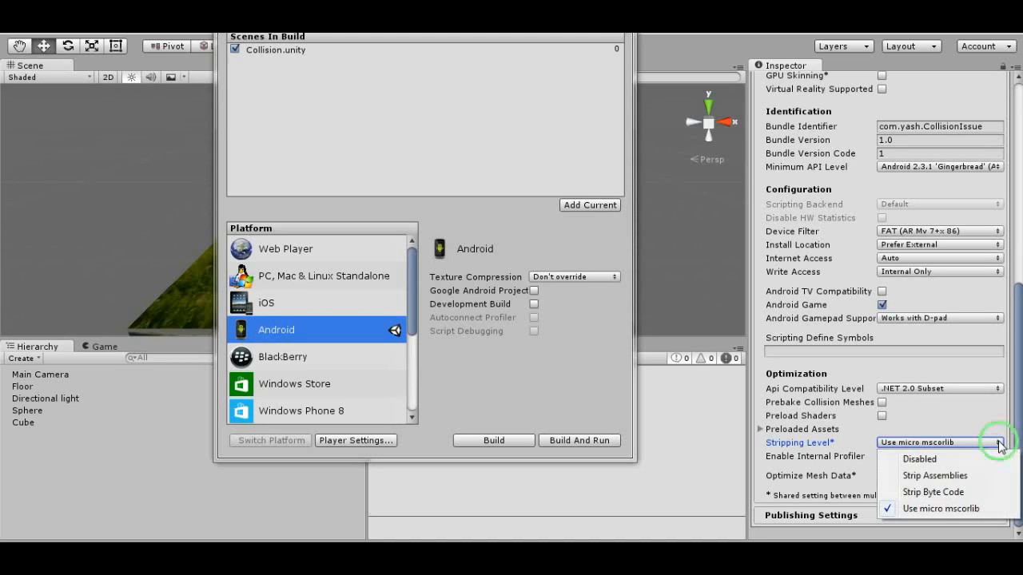
{"action": "left_click", "coordinate": [940, 508]}
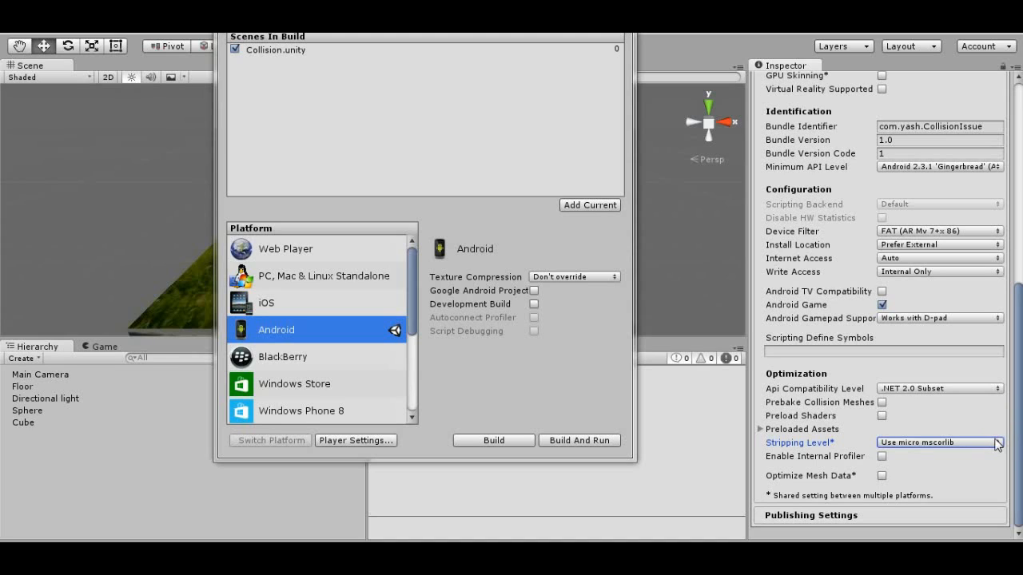
{"action": "mouse_move", "coordinate": [994, 447]}
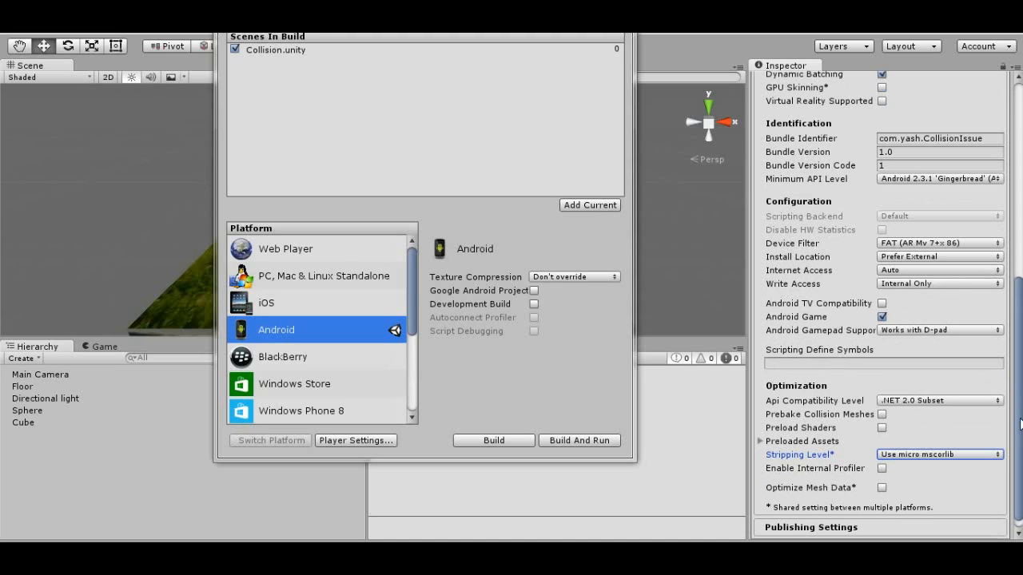
{"action": "scroll", "scroll_direction": "down", "scroll_amount": 3}
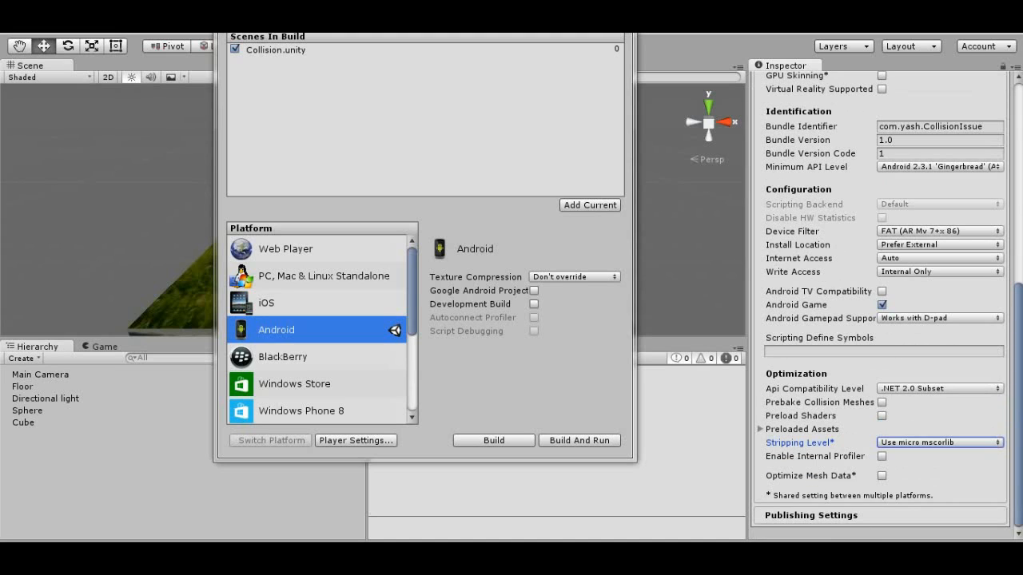
Build the Android project as build-3.apk in the CollisionIssue folder.
{"action": "left_click", "coordinate": [757, 428]}
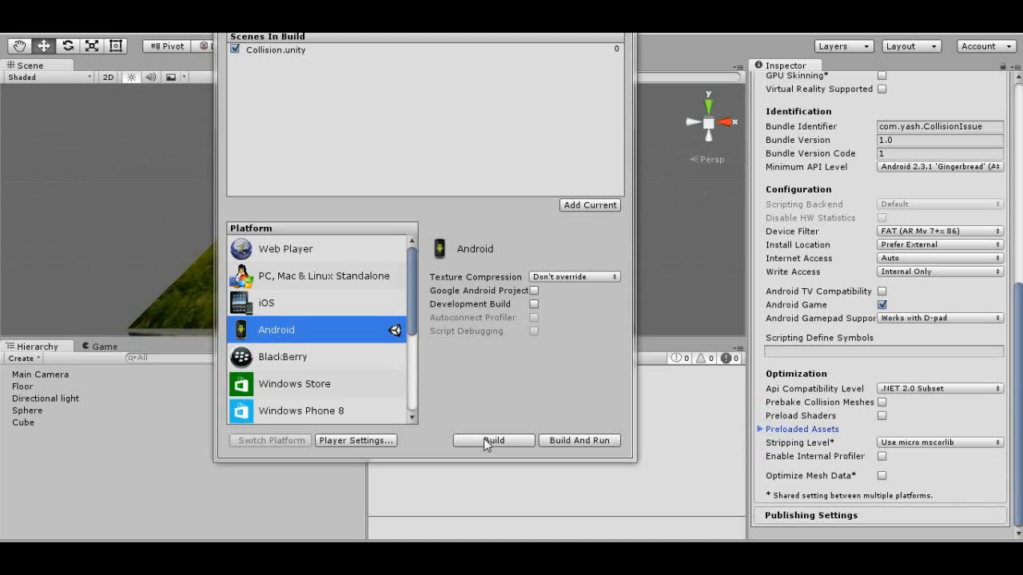
{"action": "left_click", "coordinate": [492, 441]}
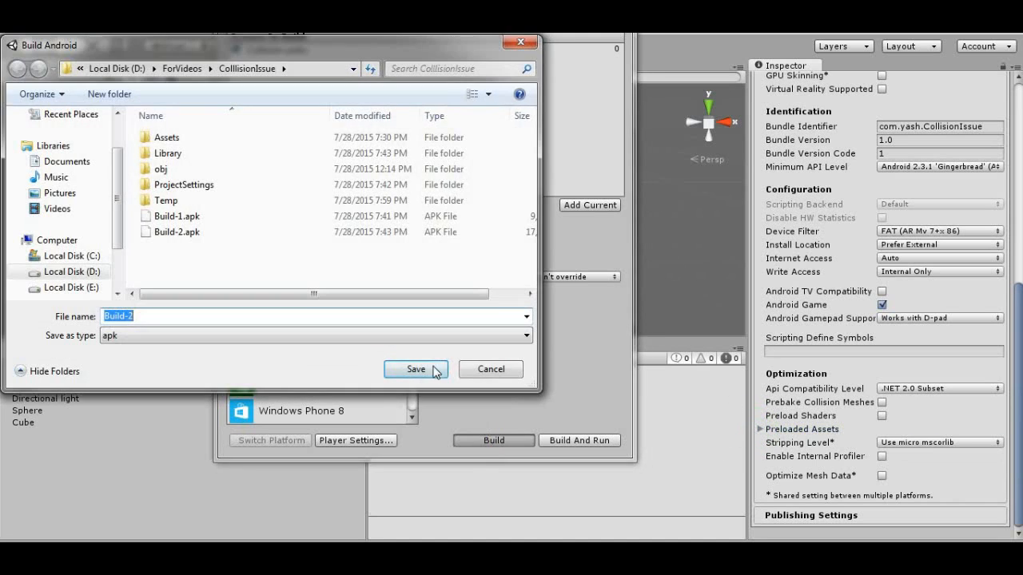
{"action": "left_click", "coordinate": [176, 215]}
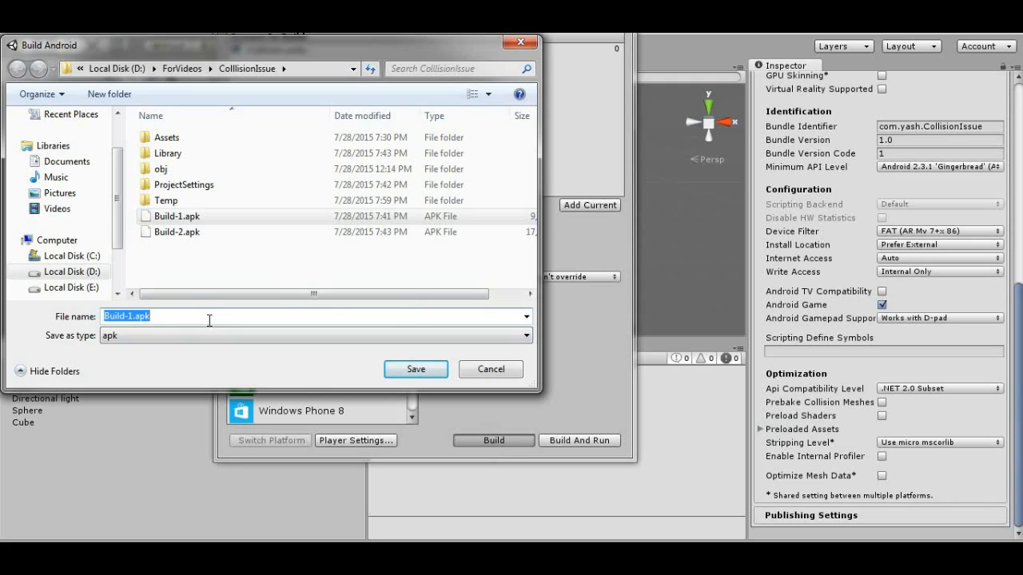
{"action": "type", "text": "build-3"}
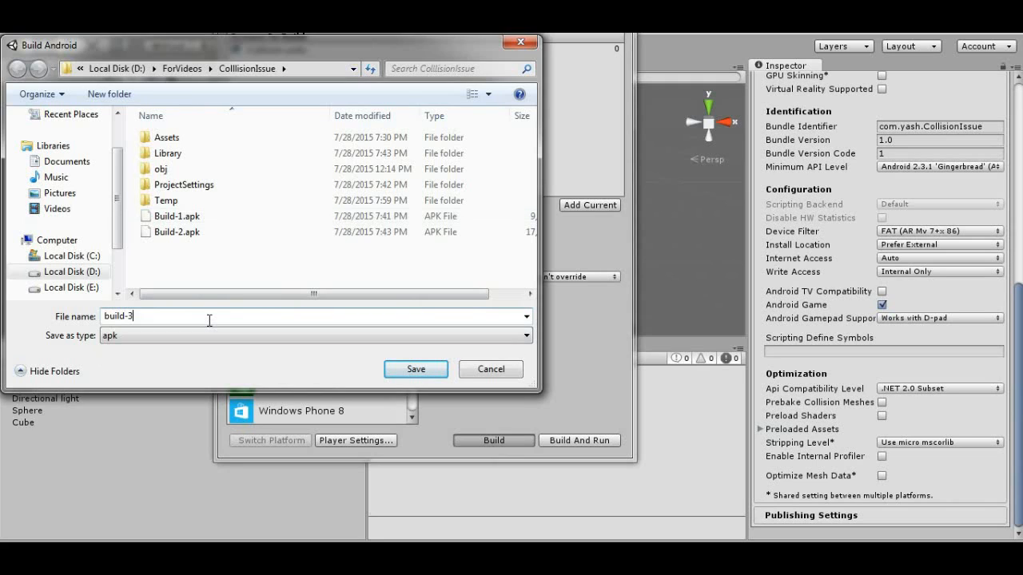
{"action": "left_click", "coordinate": [415, 369]}
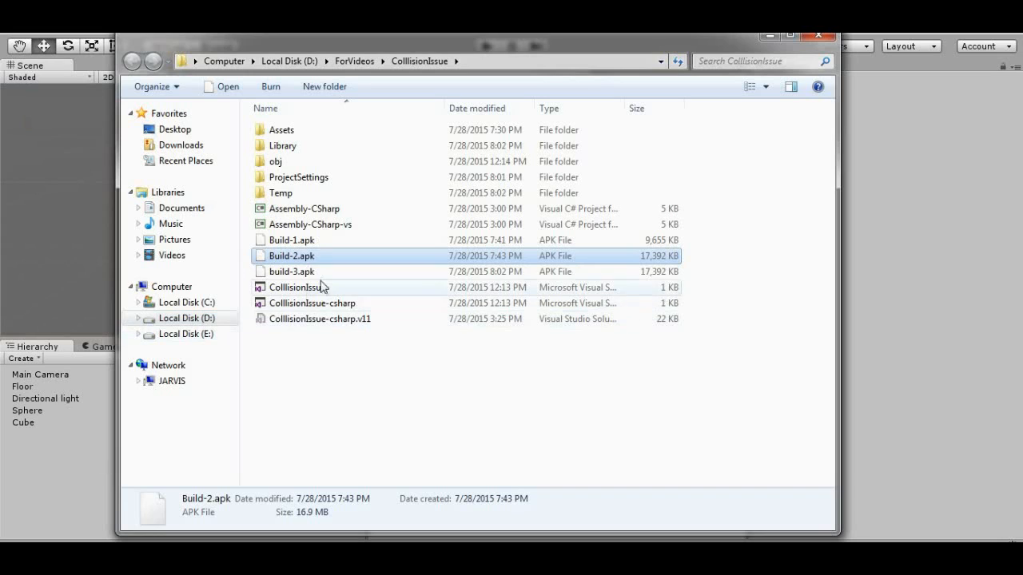
Select build-3.apk in Explorer to see its 17,392 KB size, same as Build-2.apk.
{"action": "left_click", "coordinate": [290, 272]}
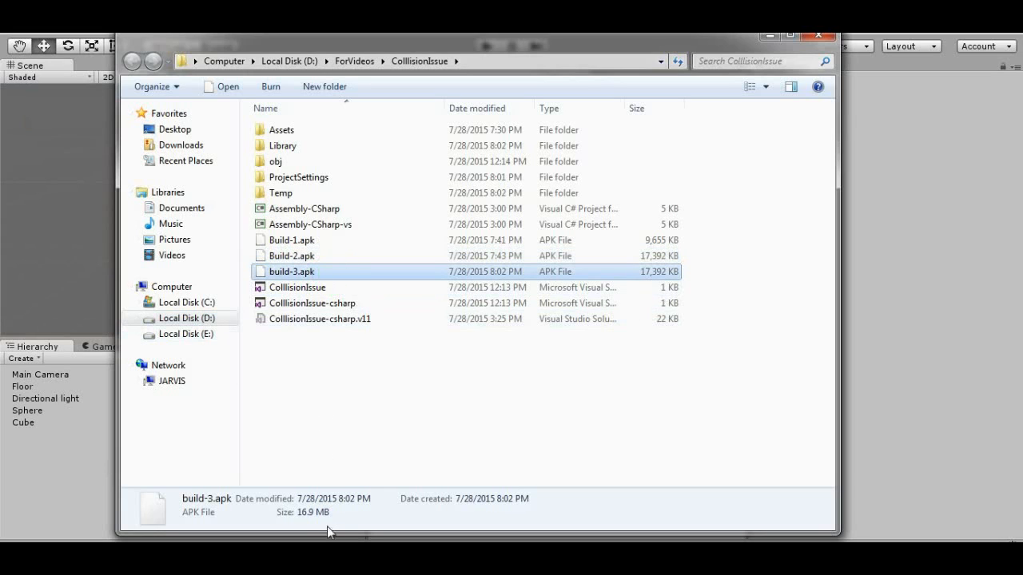
{"action": "mouse_move", "coordinate": [321, 519]}
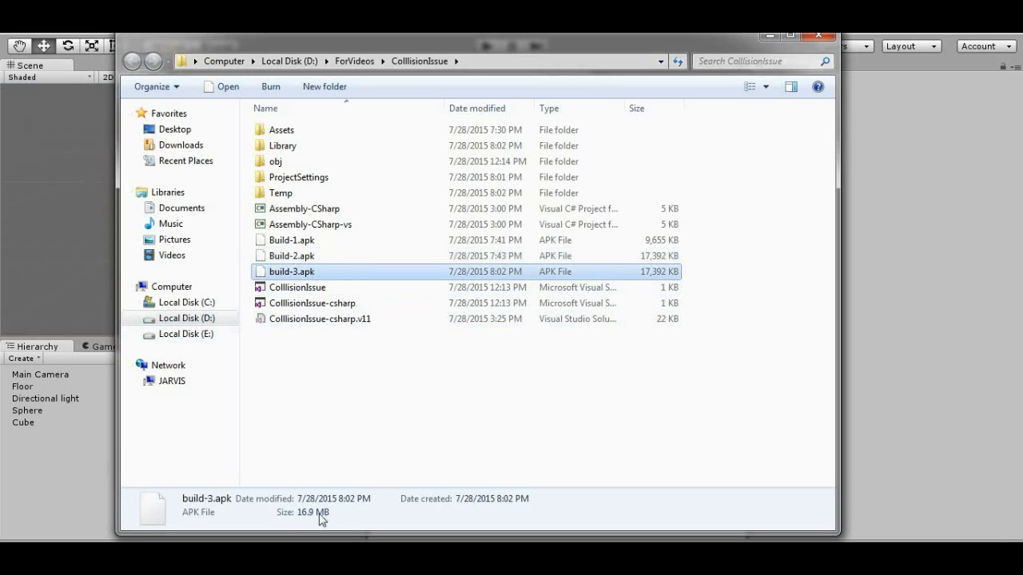
{"action": "mouse_move", "coordinate": [871, 412]}
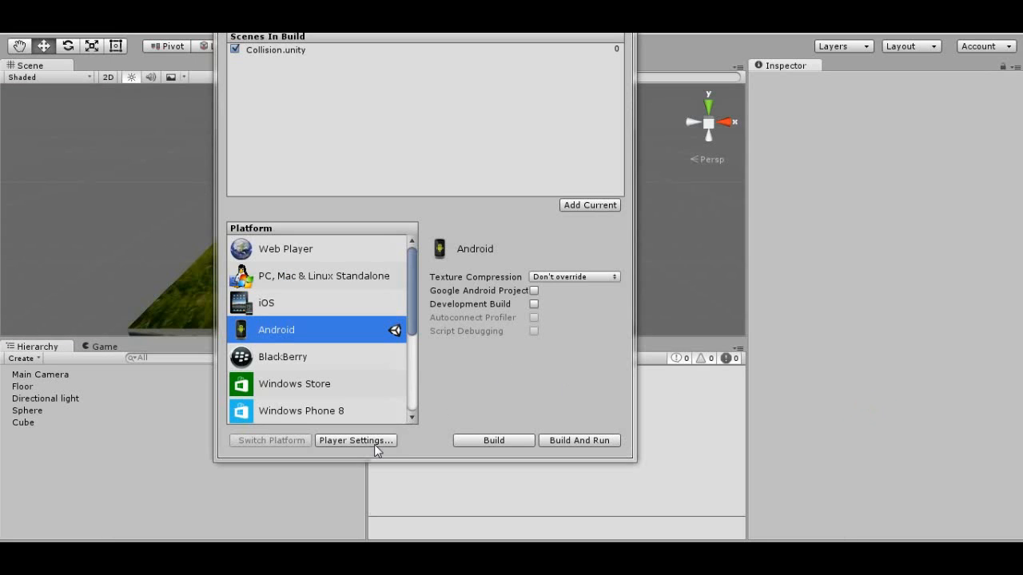
Set the Android Device Filter to ARMv7 instead of FAT (ARMv7+x86).
{"action": "left_click", "coordinate": [355, 441]}
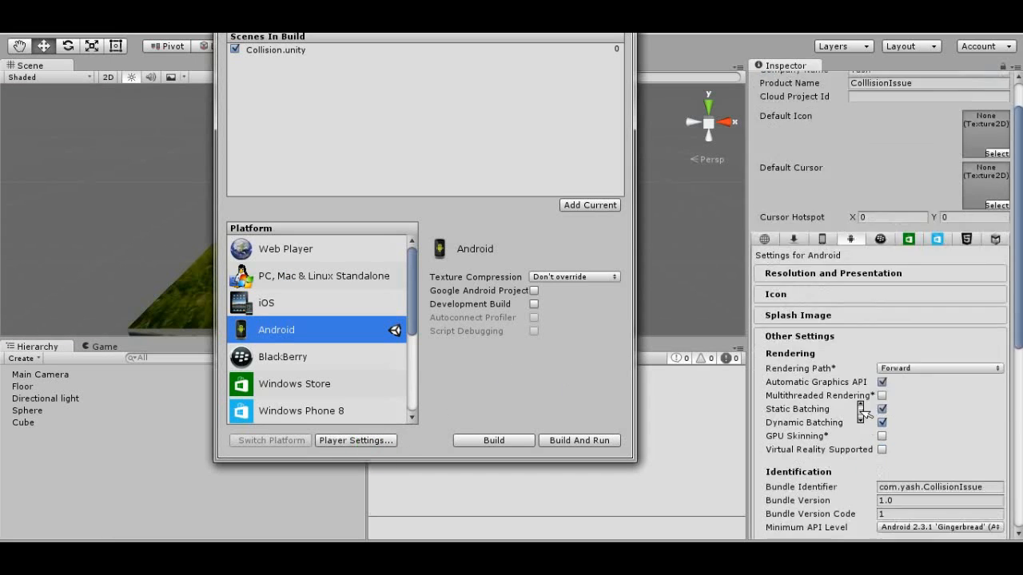
{"action": "scroll", "scroll_direction": "down", "scroll_amount": 3}
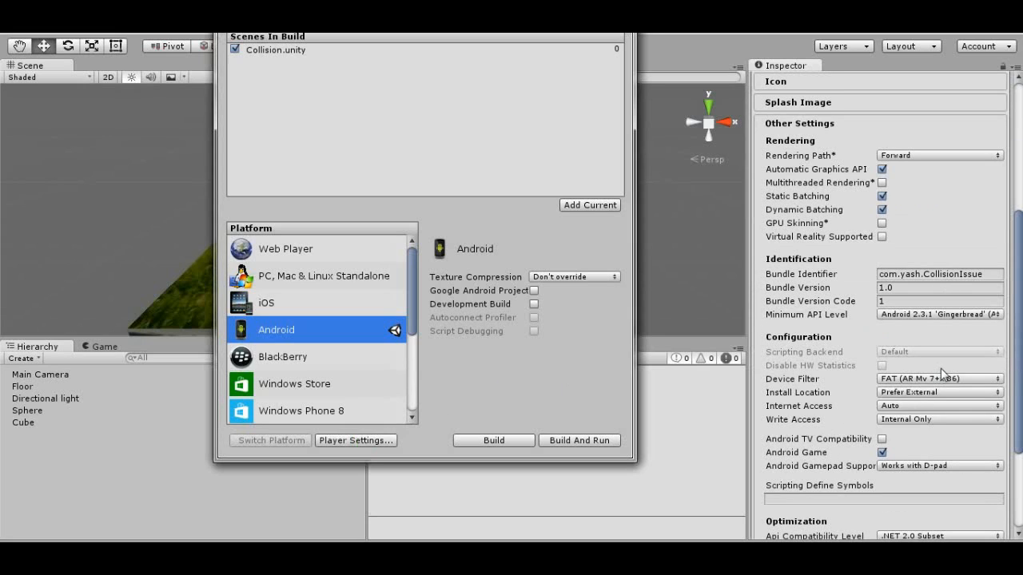
{"action": "left_click", "coordinate": [940, 379]}
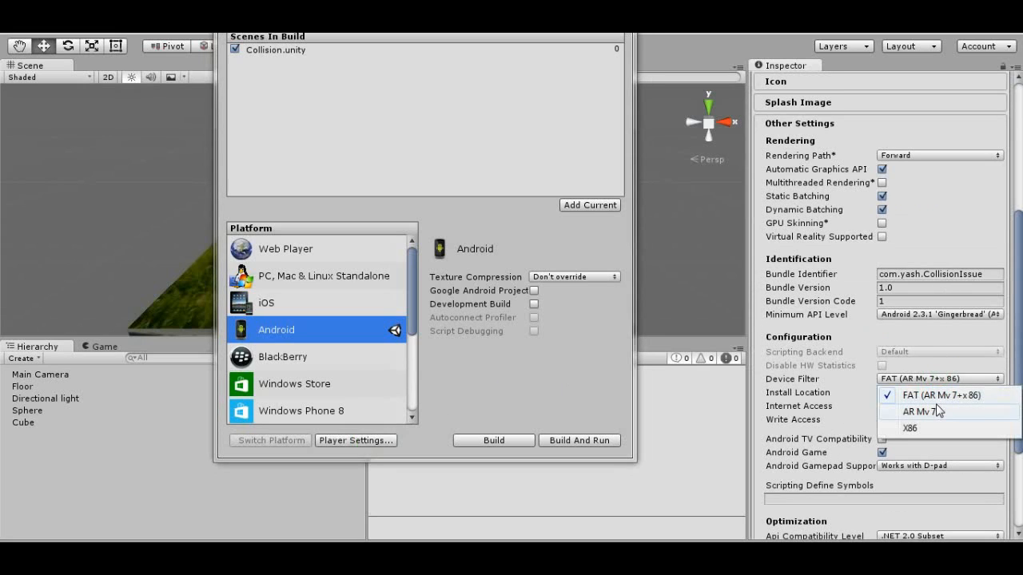
{"action": "left_click", "coordinate": [924, 412]}
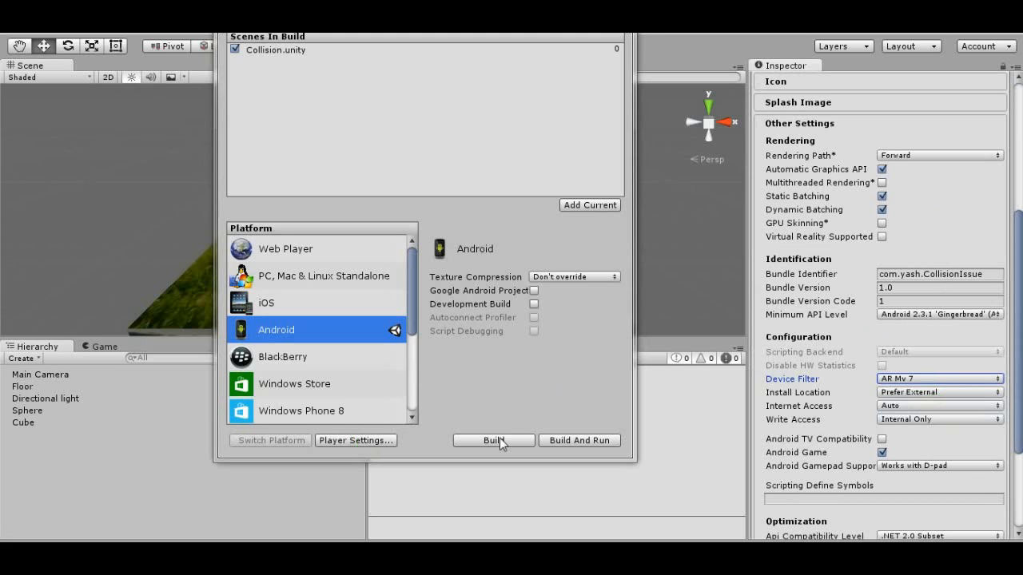
Build the ARMv7-only Android project as build-4.apk in the project folder.
{"action": "left_click", "coordinate": [492, 441]}
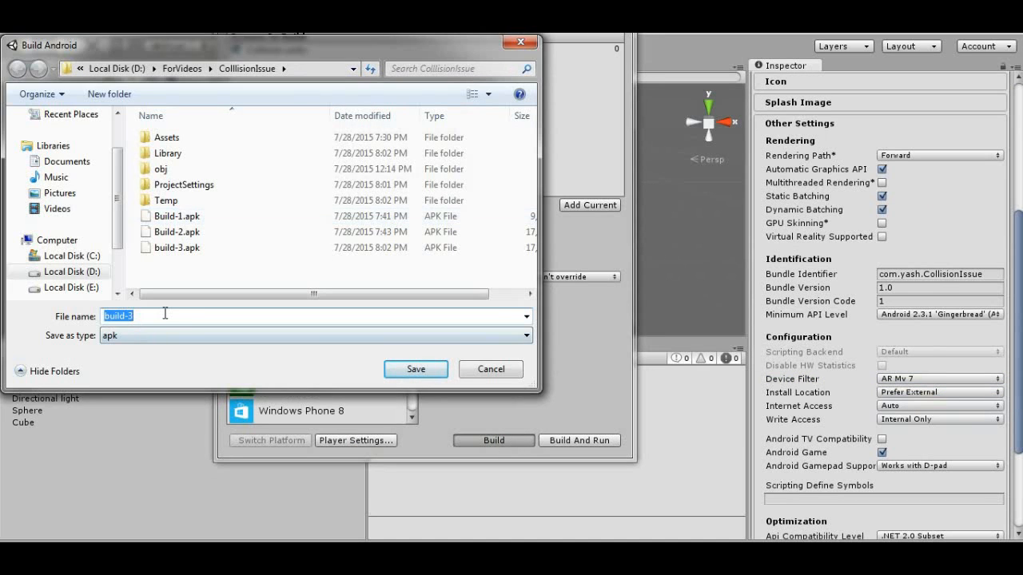
{"action": "type", "text": "build-4"}
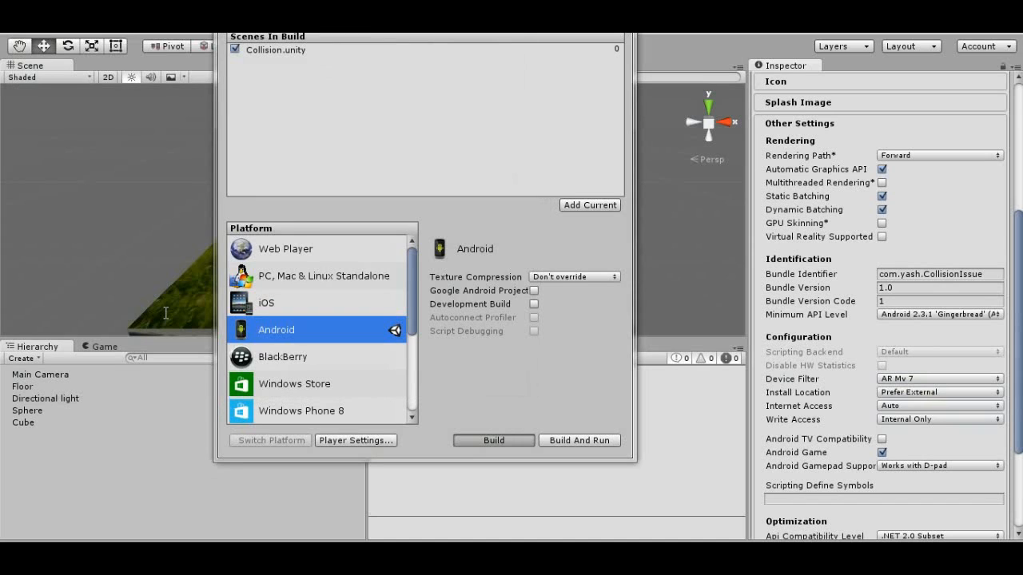
{"action": "left_click", "coordinate": [492, 441]}
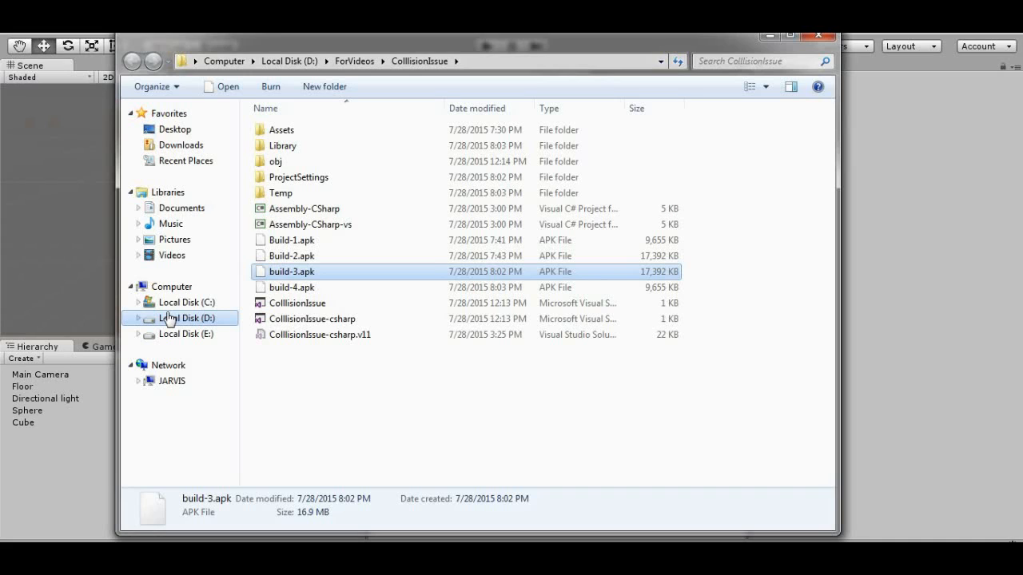
Select build-4.apk in Explorer to see its 9,655 KB size, about half of build-3.apk.
{"action": "left_click", "coordinate": [291, 287]}
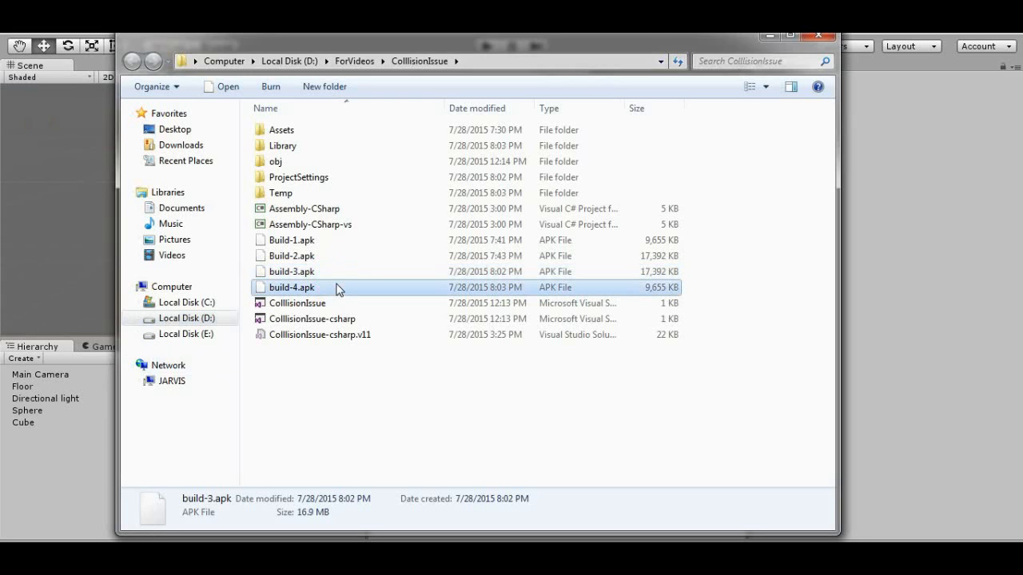
{"action": "left_click", "coordinate": [291, 287]}
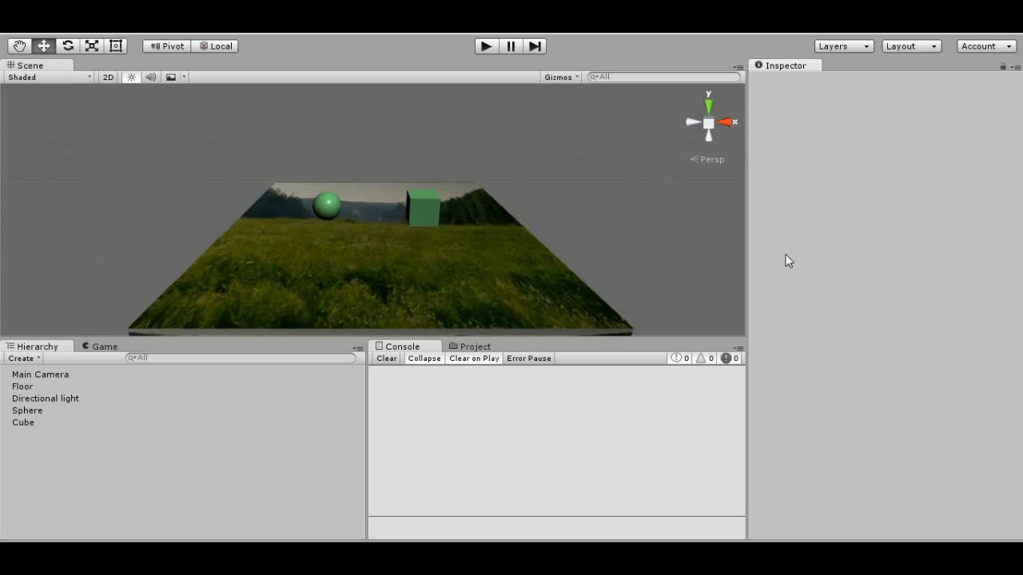
{"action": "mouse_move", "coordinate": [482, 153]}
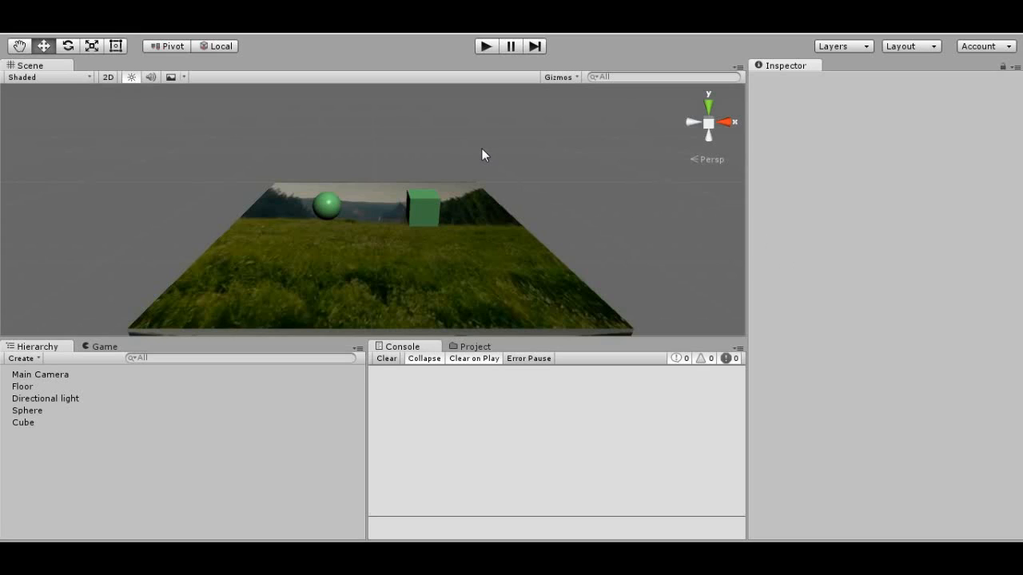